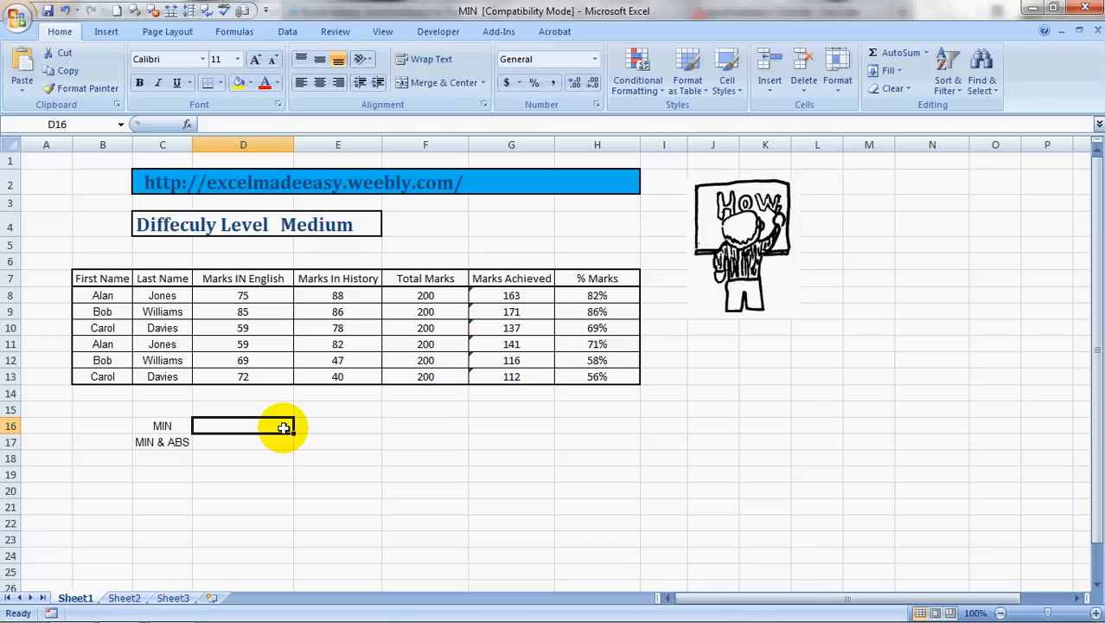
mouse_move(208, 414)
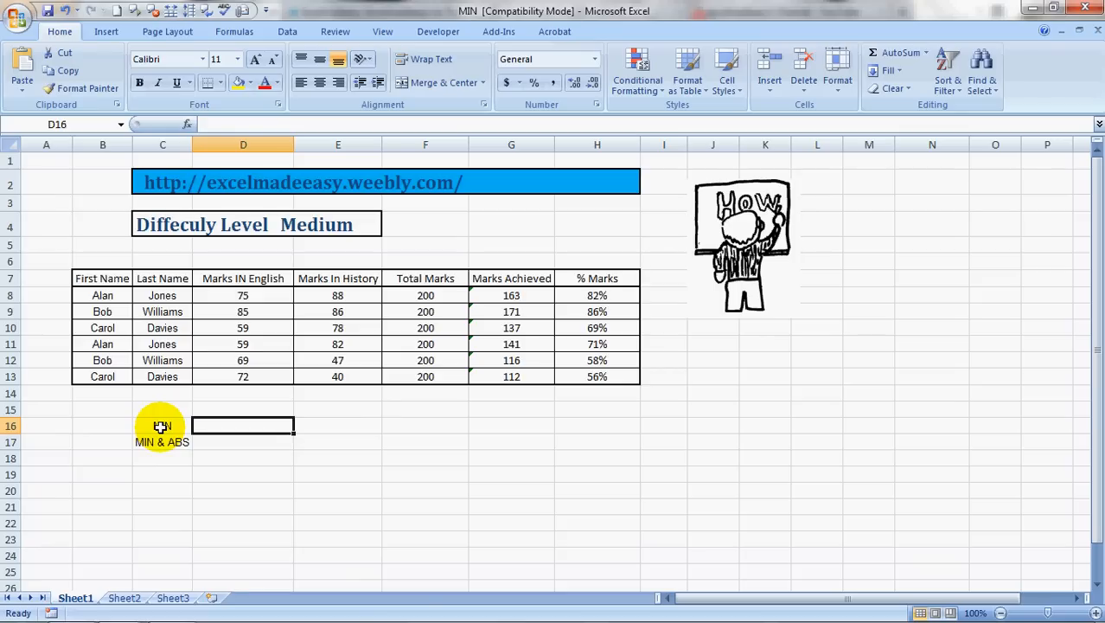
Build =MIN(E8:E13) in D16 over the Marks In History column, not yet entered
text(=min)
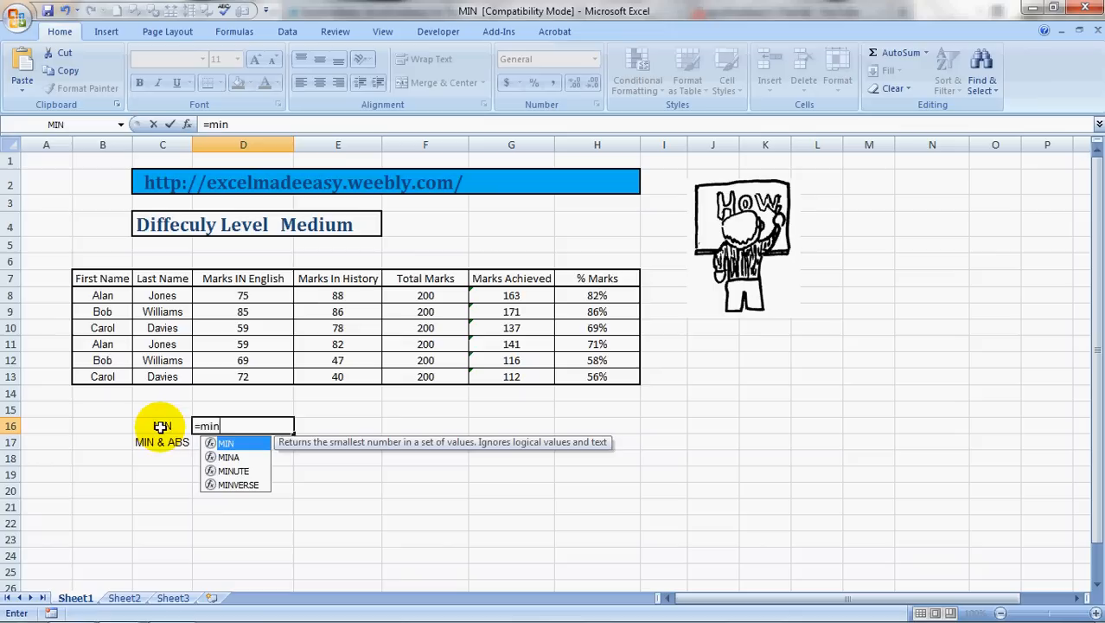
mouse_move(253, 425)
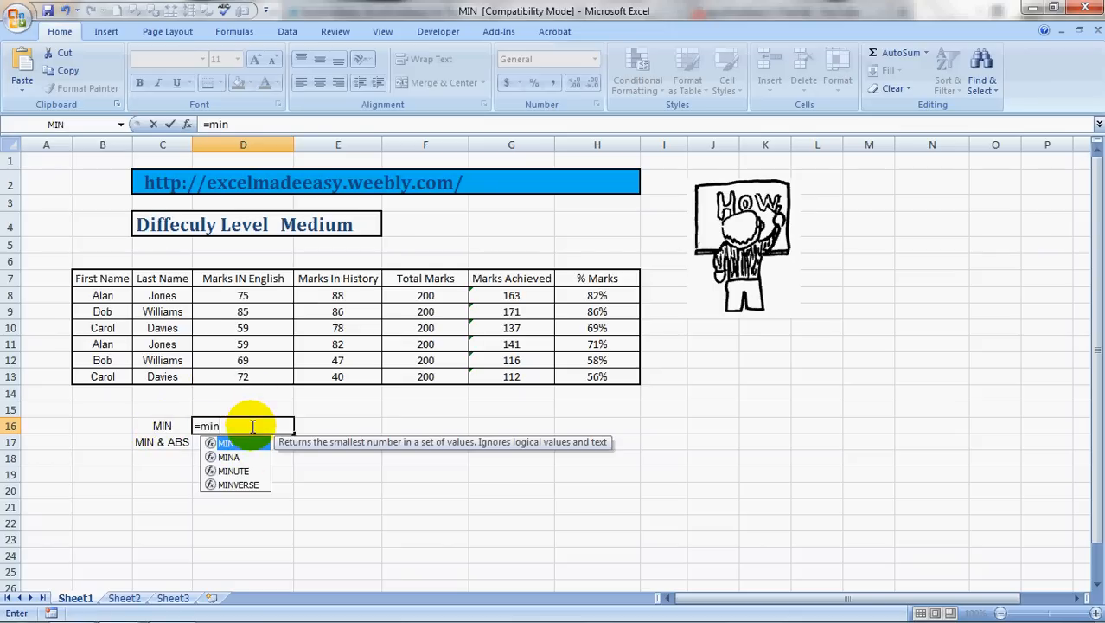
mouse_move(238, 413)
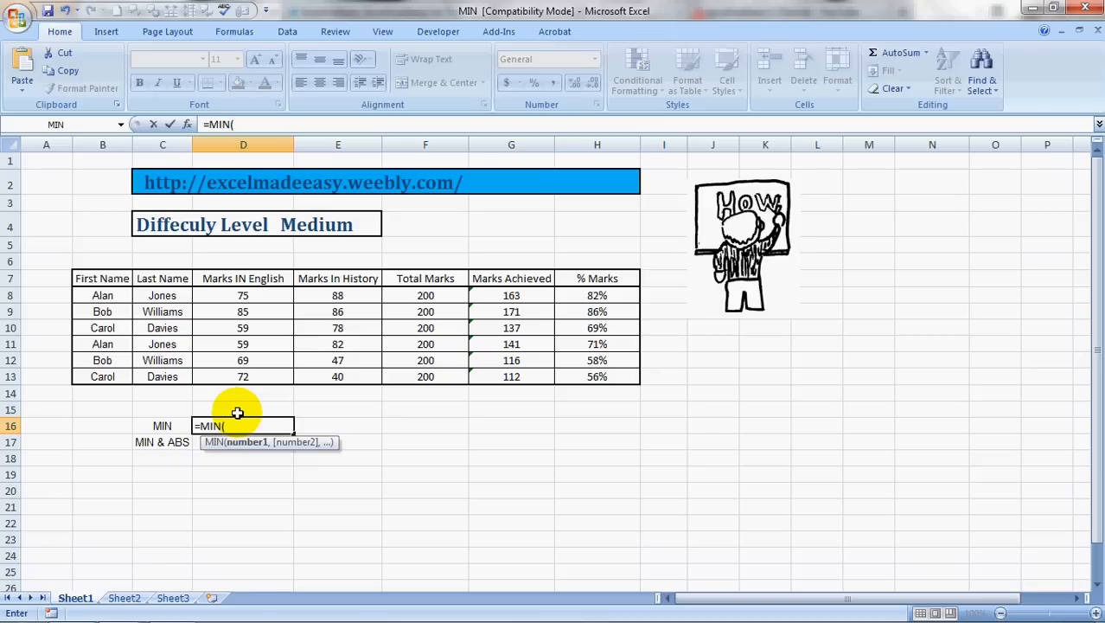
click(243, 295)
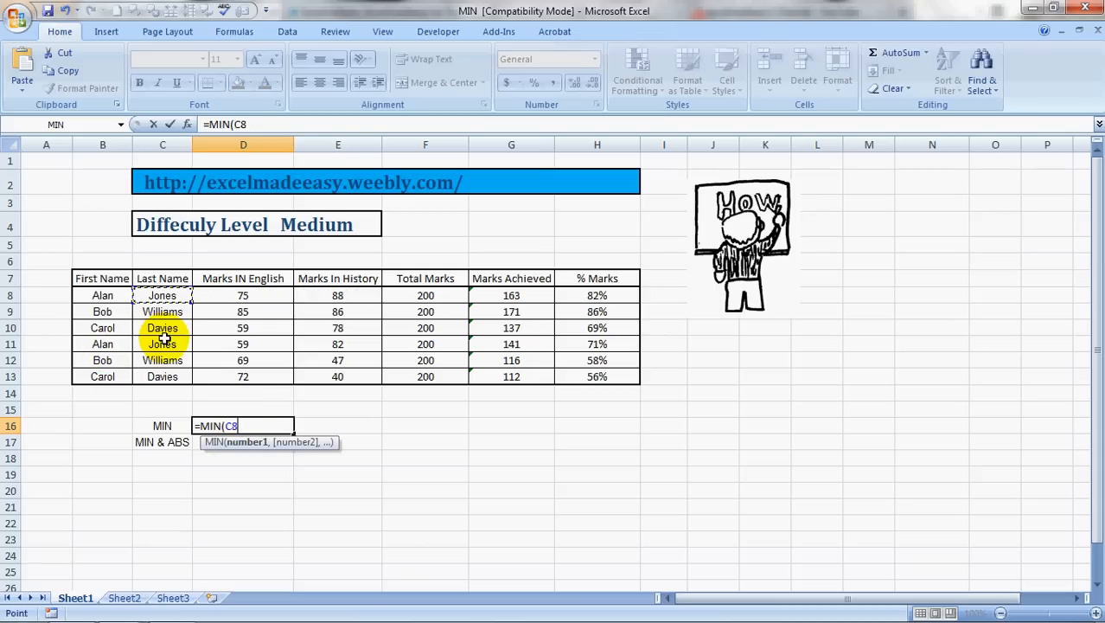
mouse_move(357, 312)
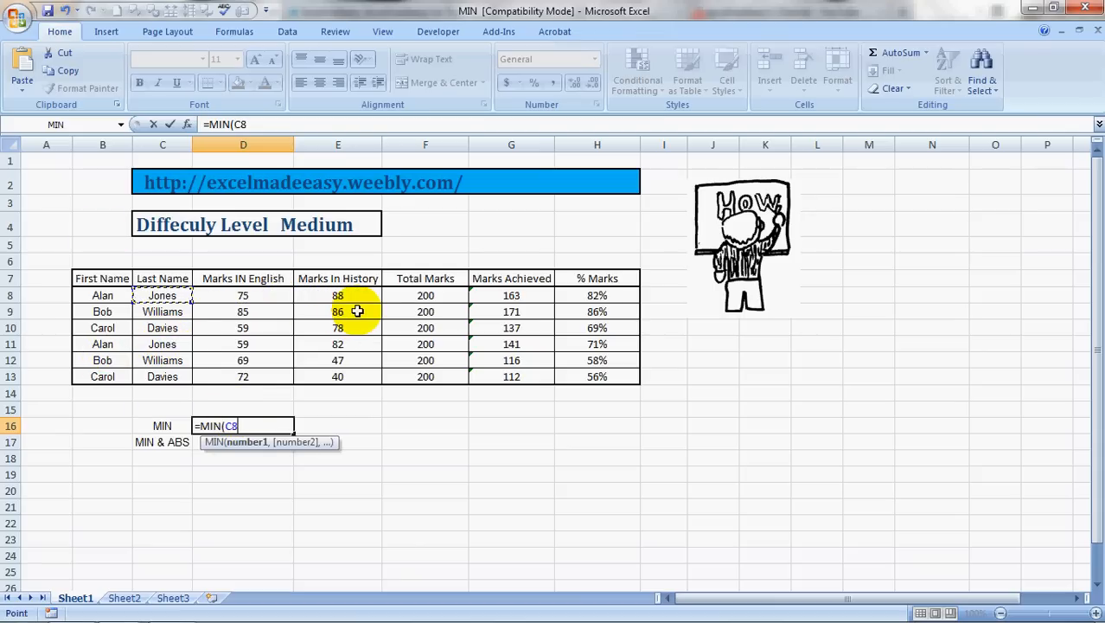
mouse_move(407, 327)
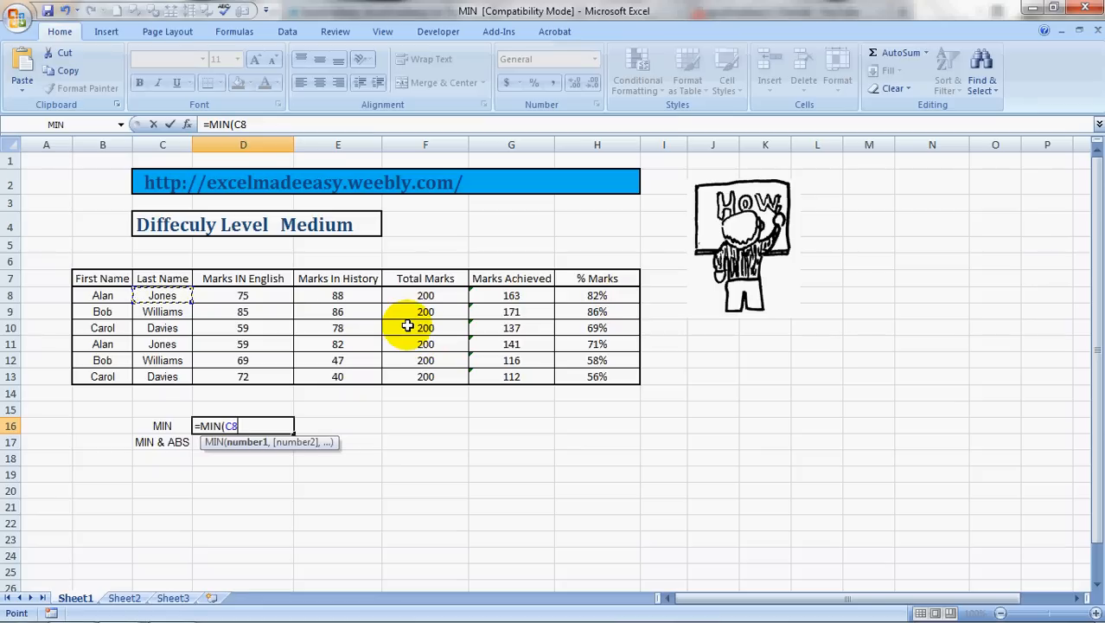
click(337, 295)
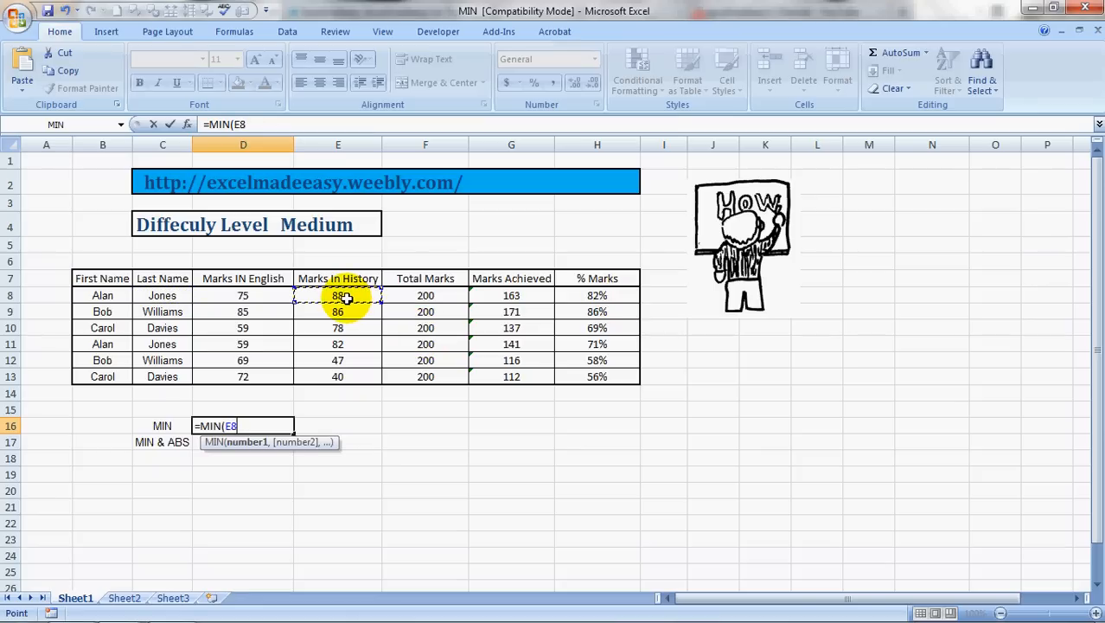
drag(337, 295, 337, 311)
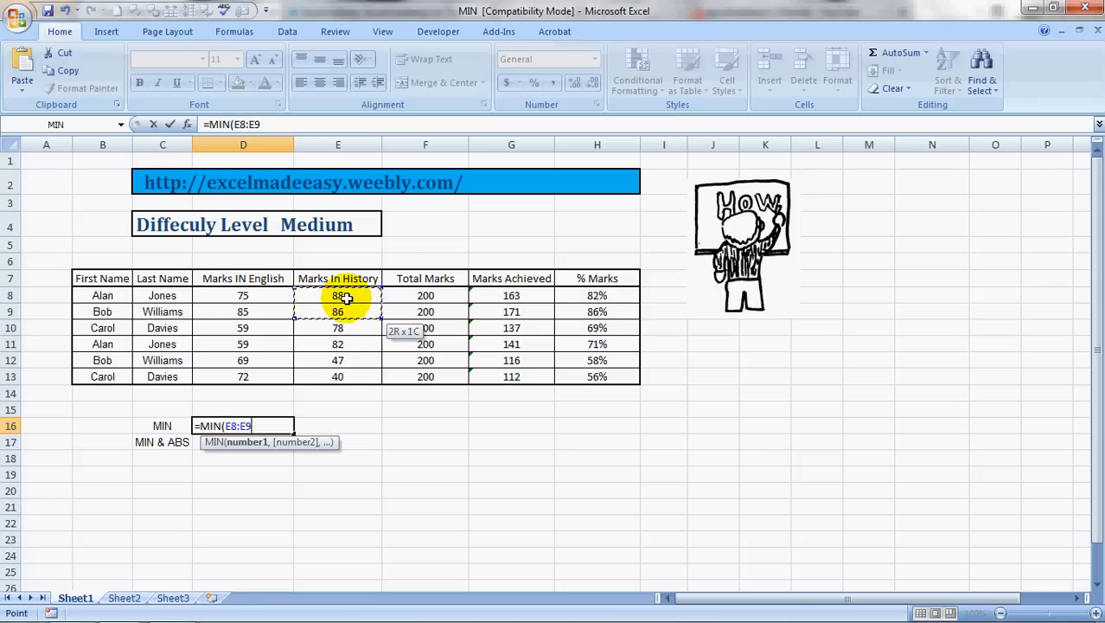
drag(337, 295, 337, 376)
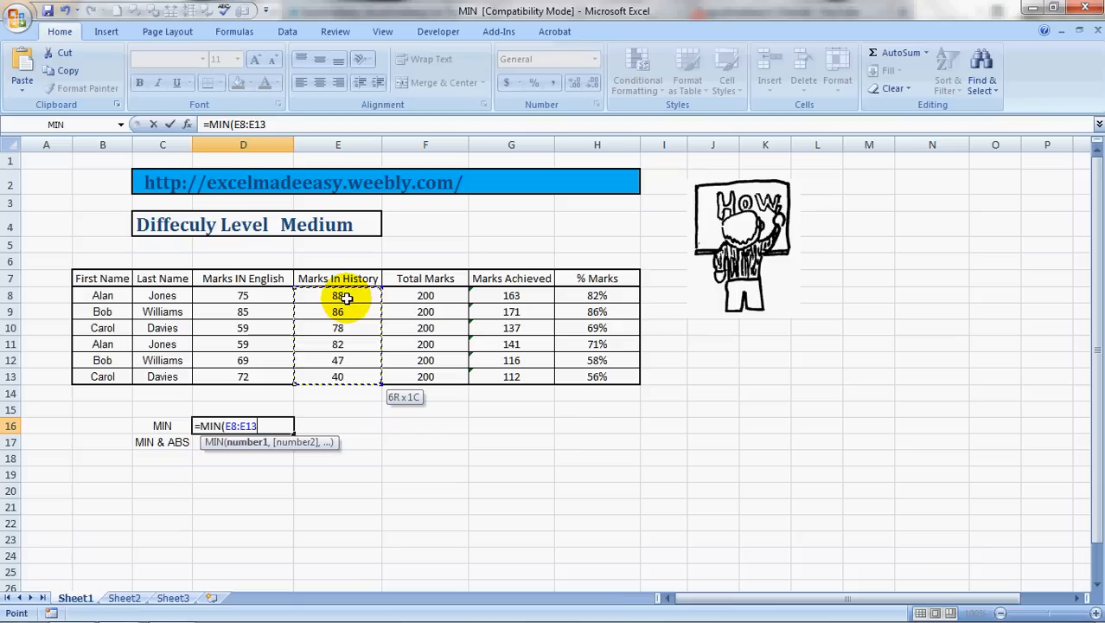
text())
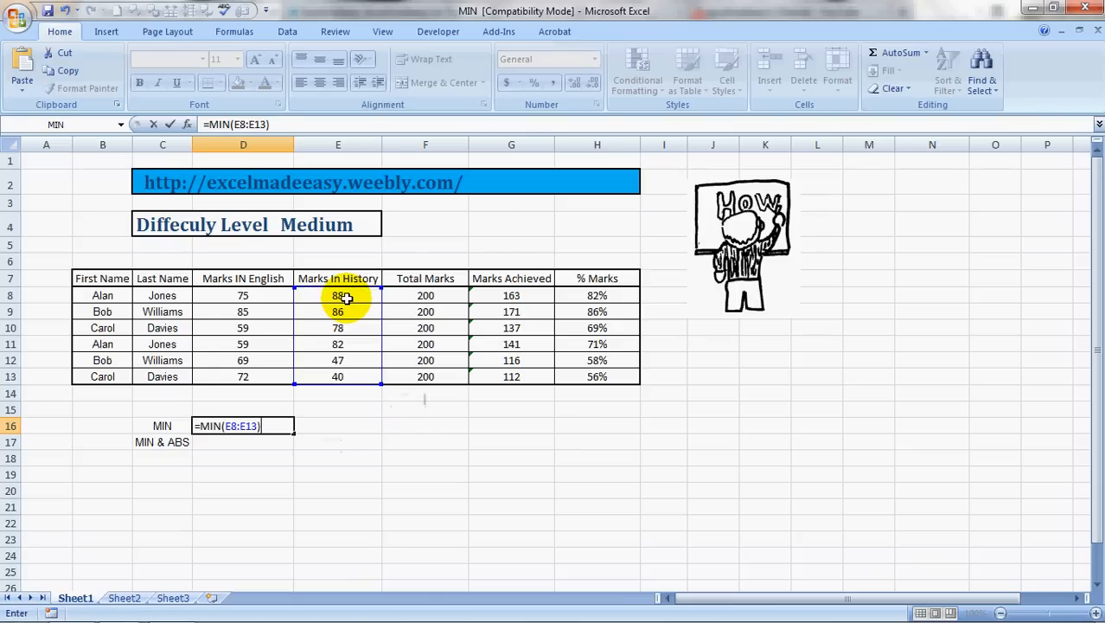
Commit =MIN(E8:E13) so D16 displays 40
key(Return)
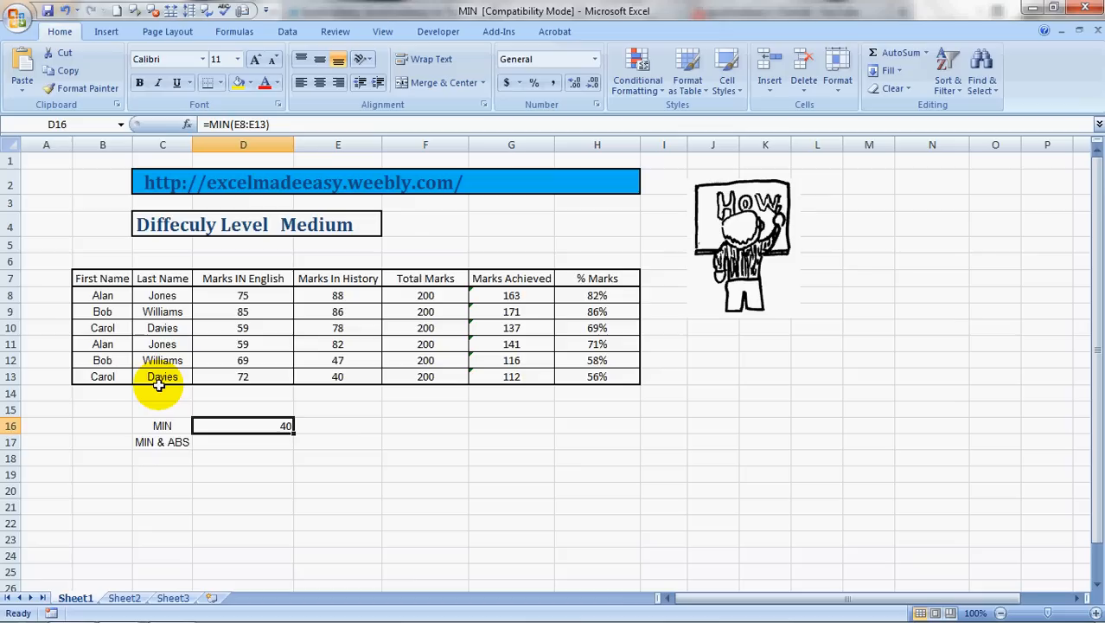
click(337, 409)
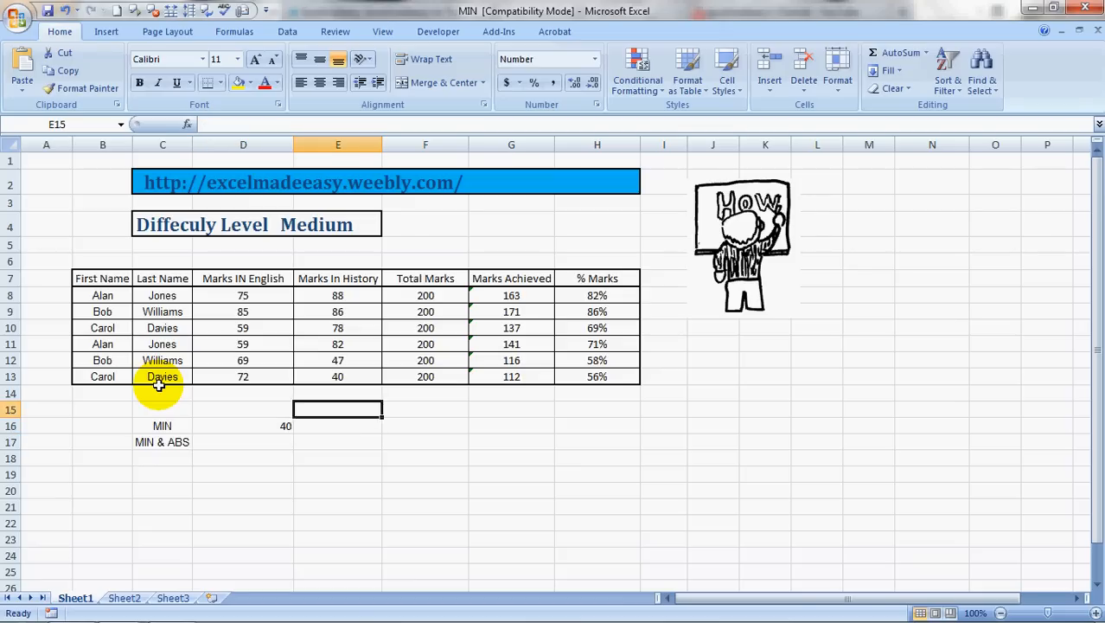
click(337, 327)
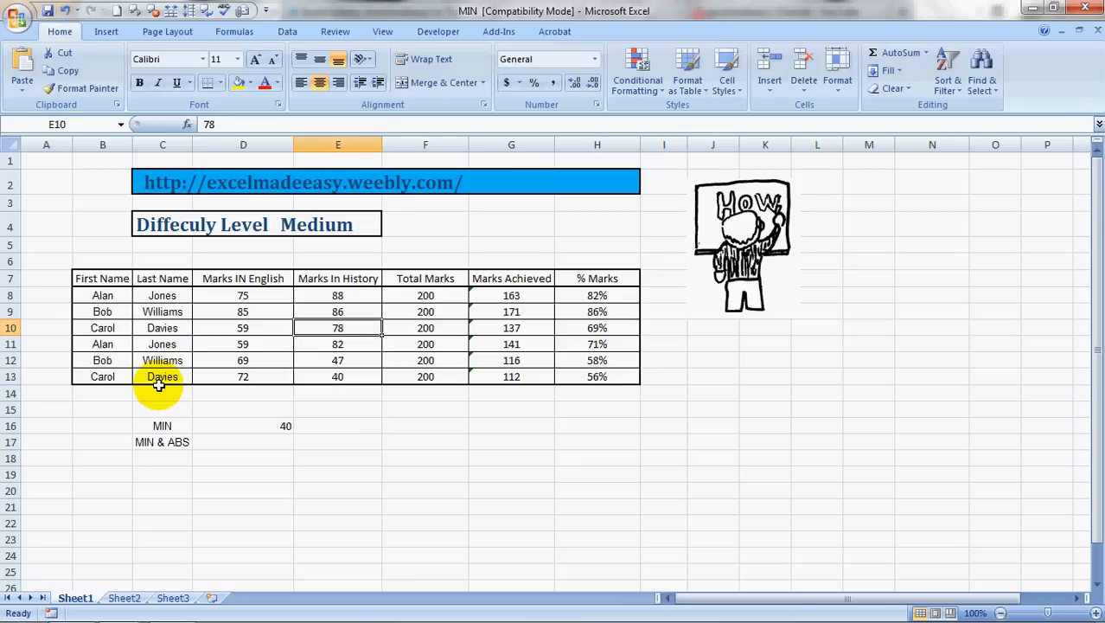
click(338, 376)
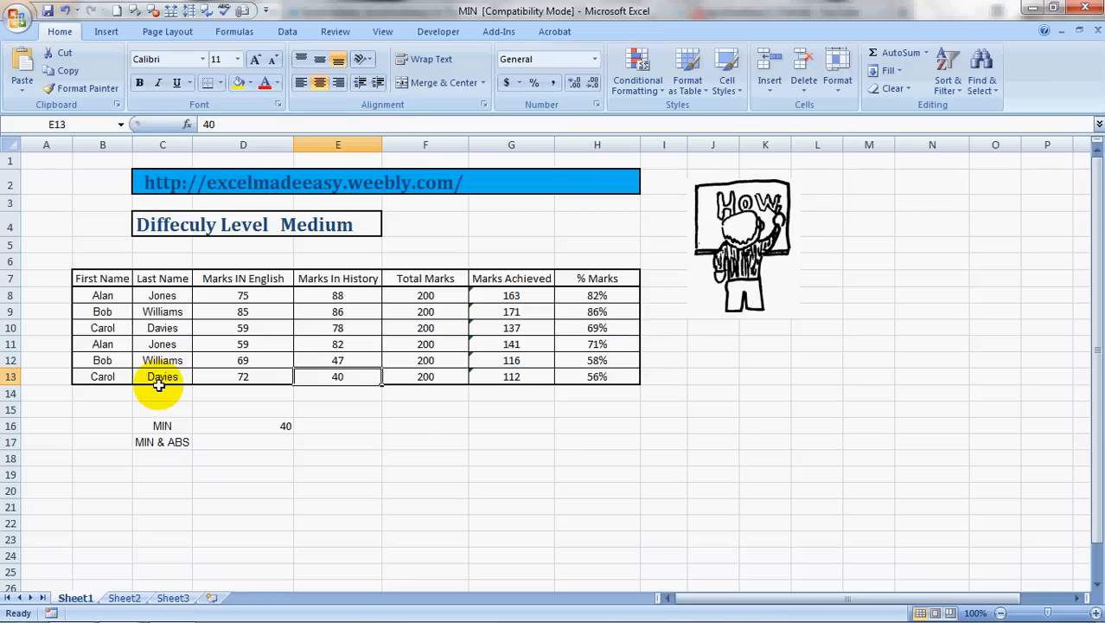
double_click(337, 376)
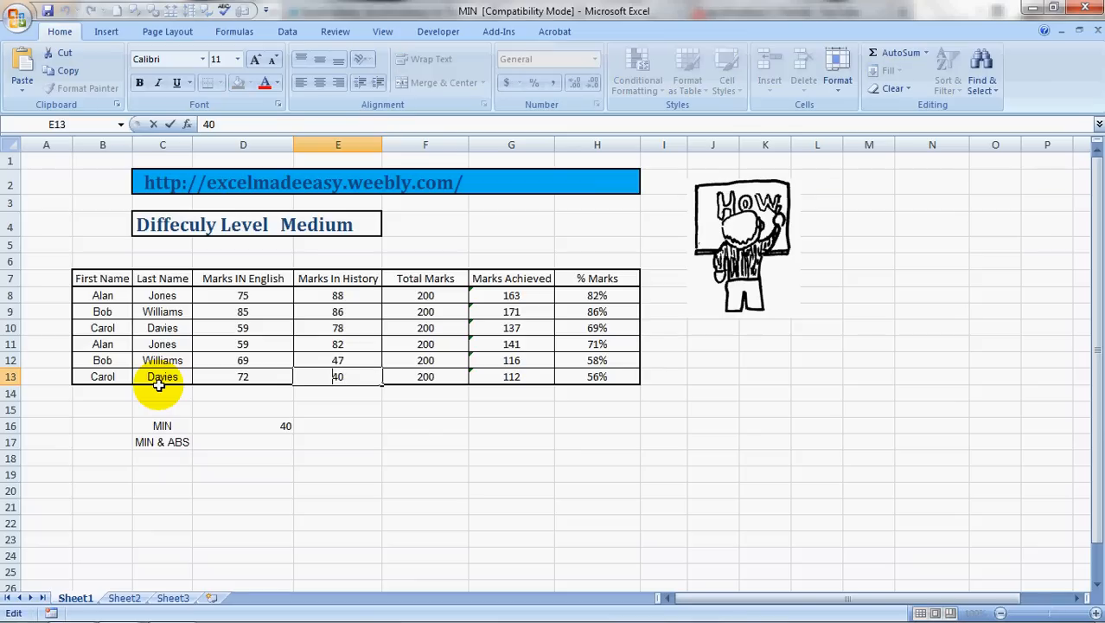
key(Return)
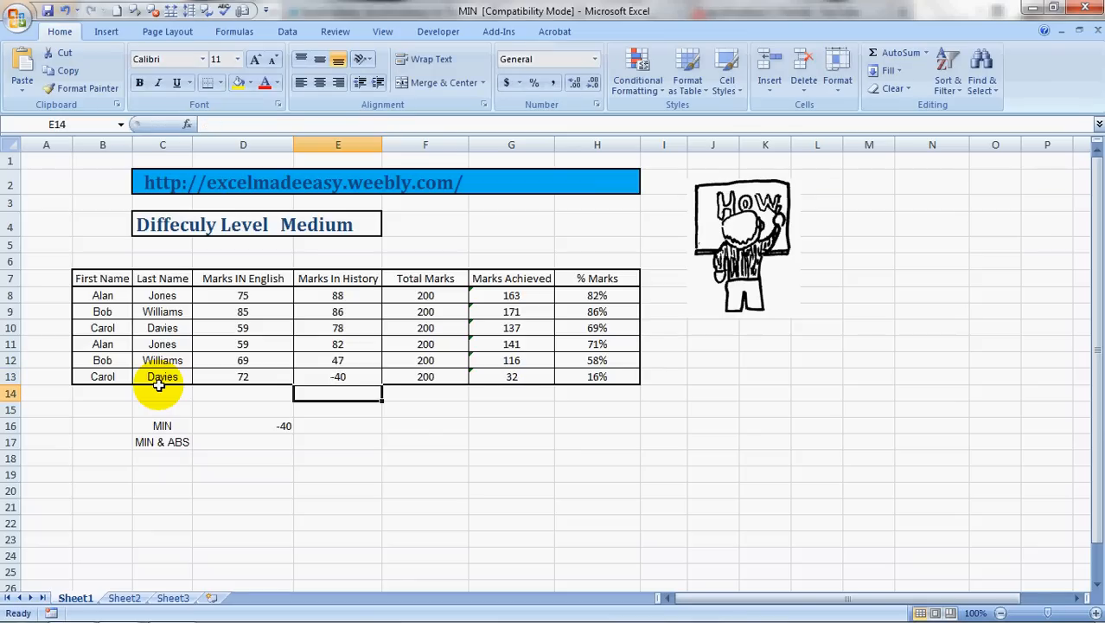
click(243, 426)
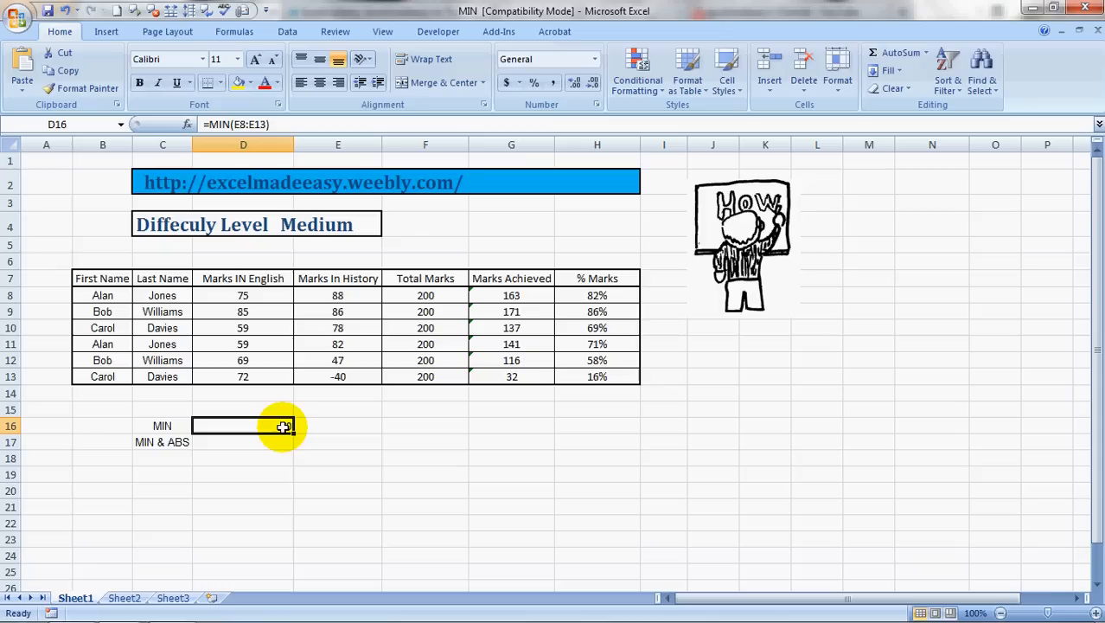
key(Return)
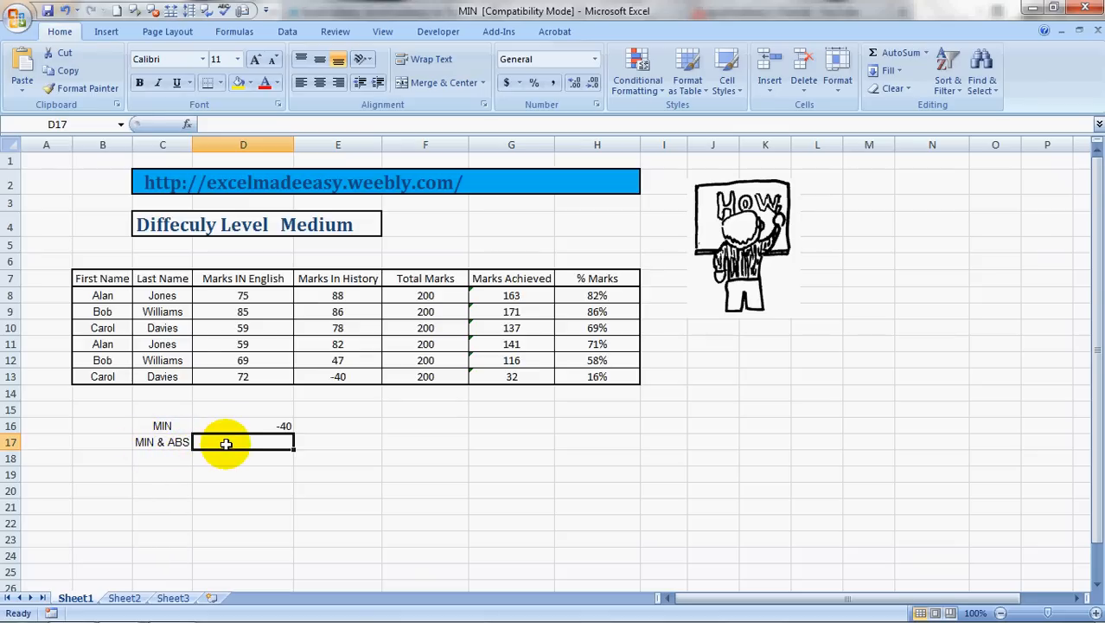
Enter =ABS(MIN(E8:E13)) in D17, showing 40
text(=ab)
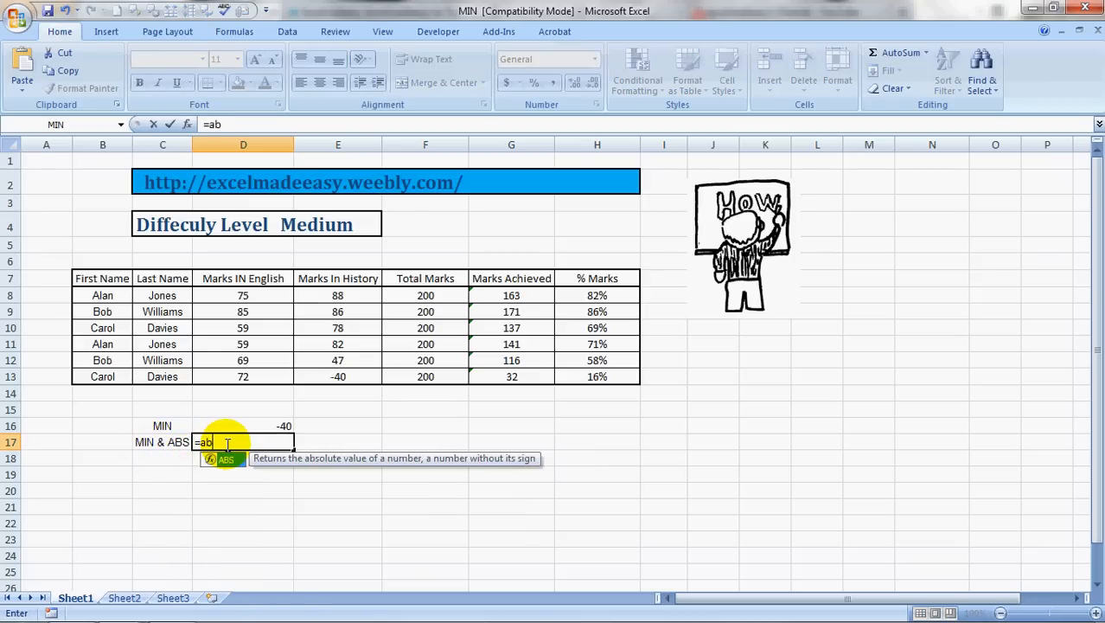
text(s()
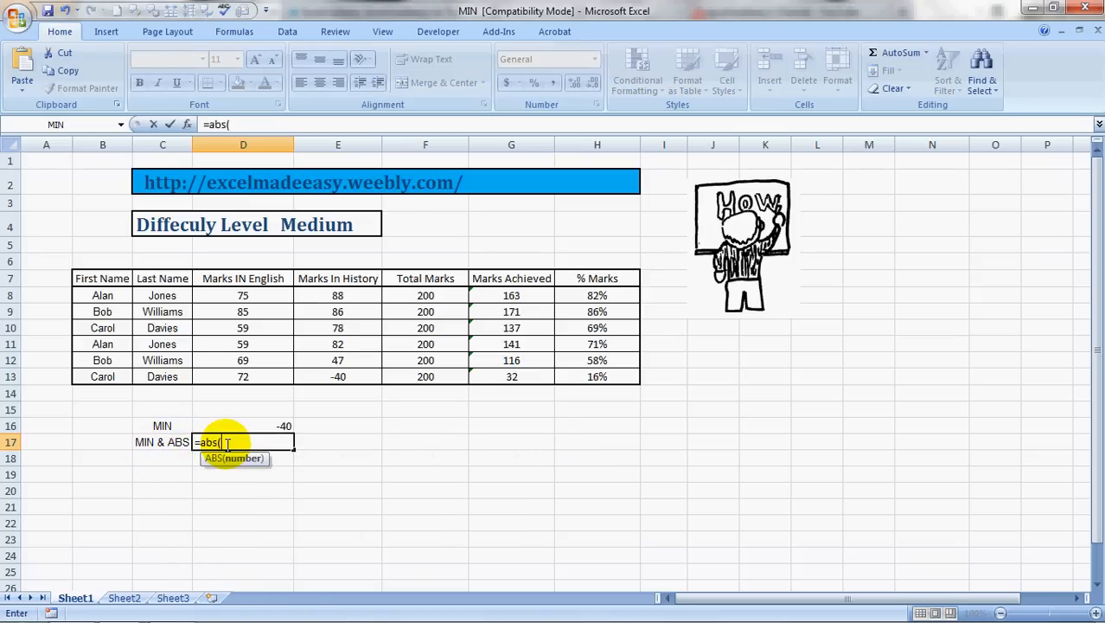
text(min()
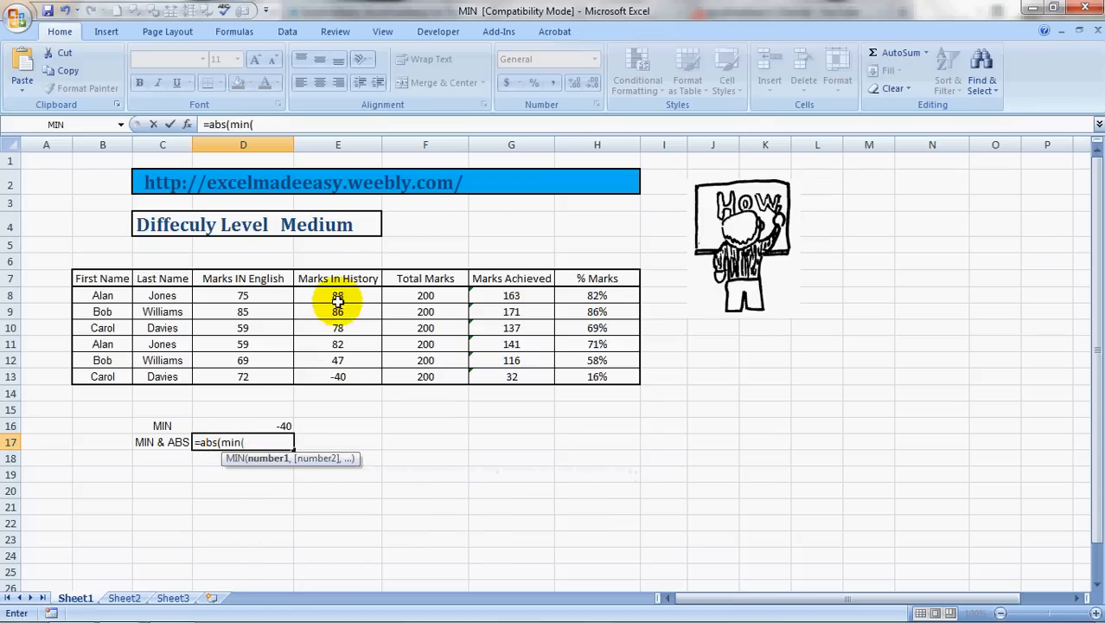
drag(337, 295, 337, 377)
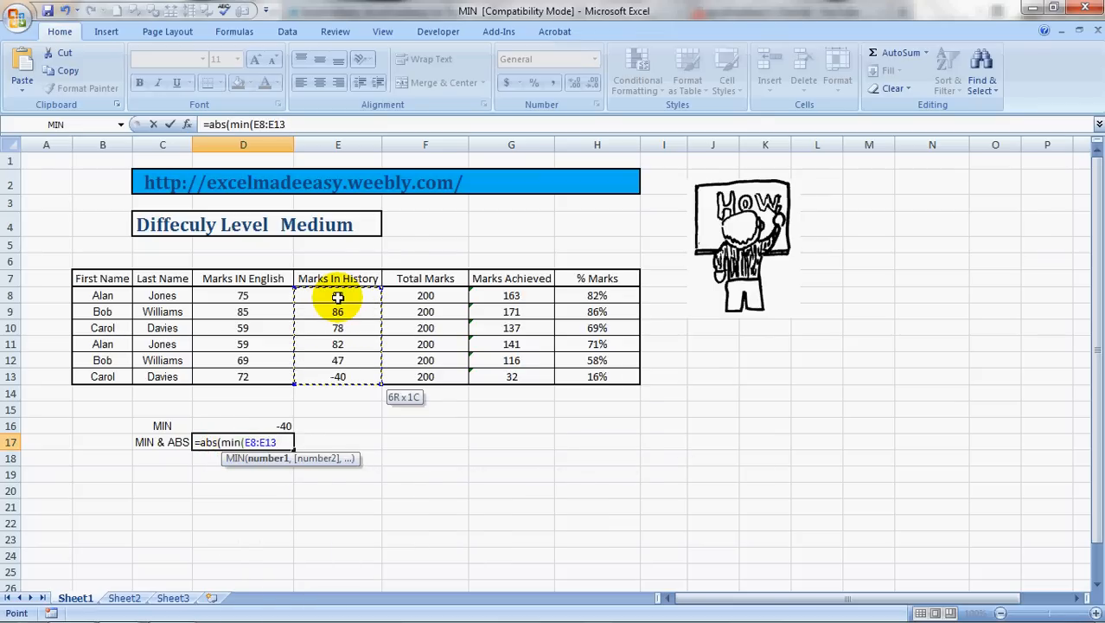
text()))
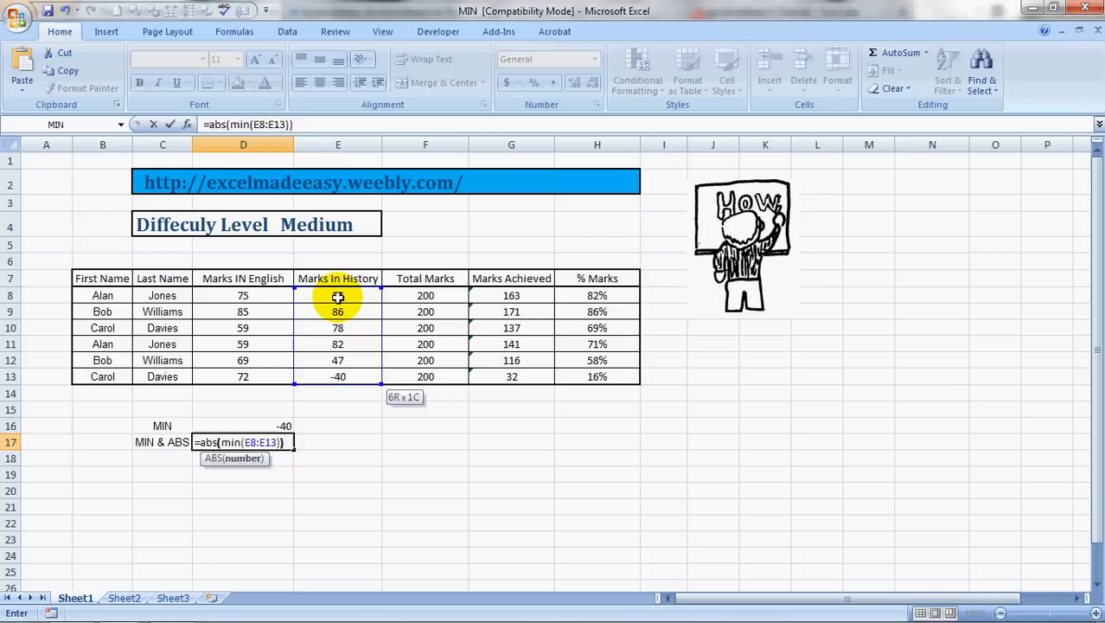
key(Return)
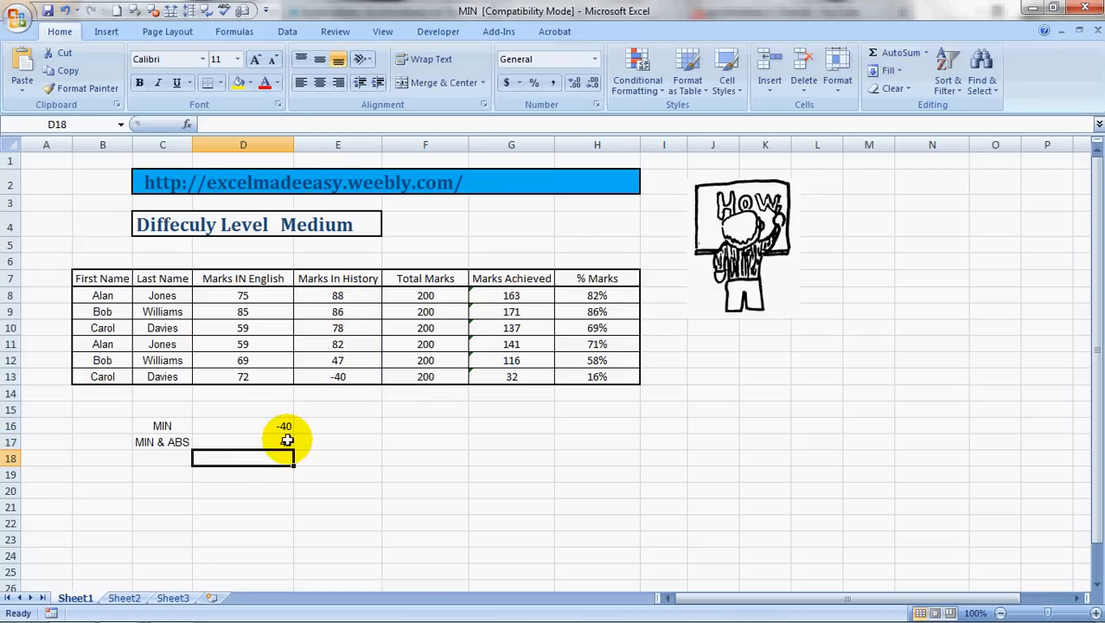
Check the D17 formula, then delete the MIN formula from D16
click(243, 442)
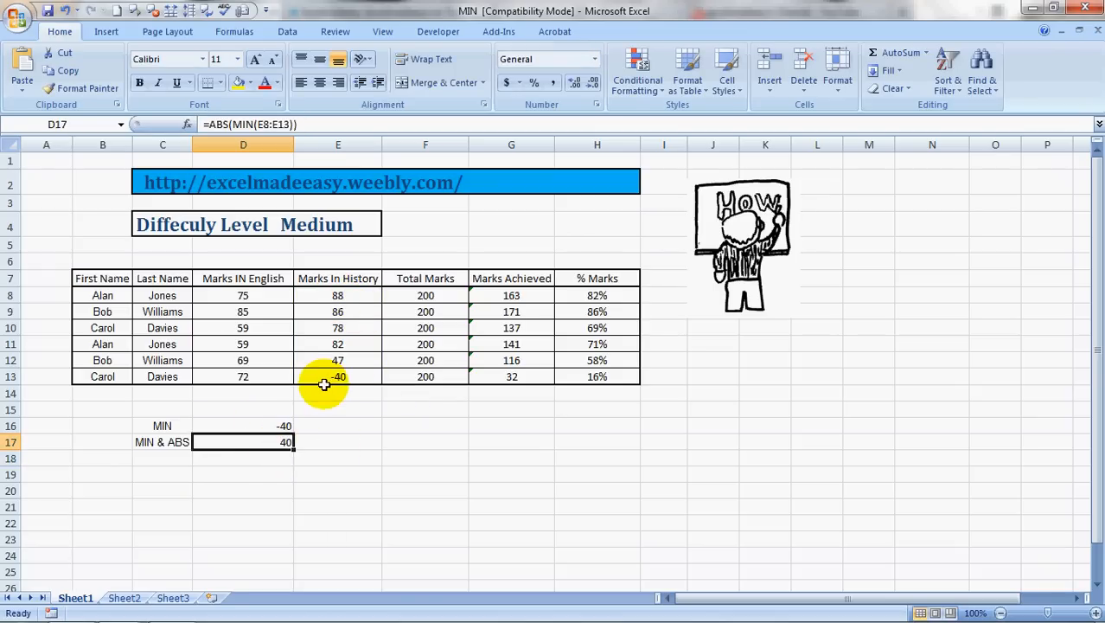
mouse_move(315, 468)
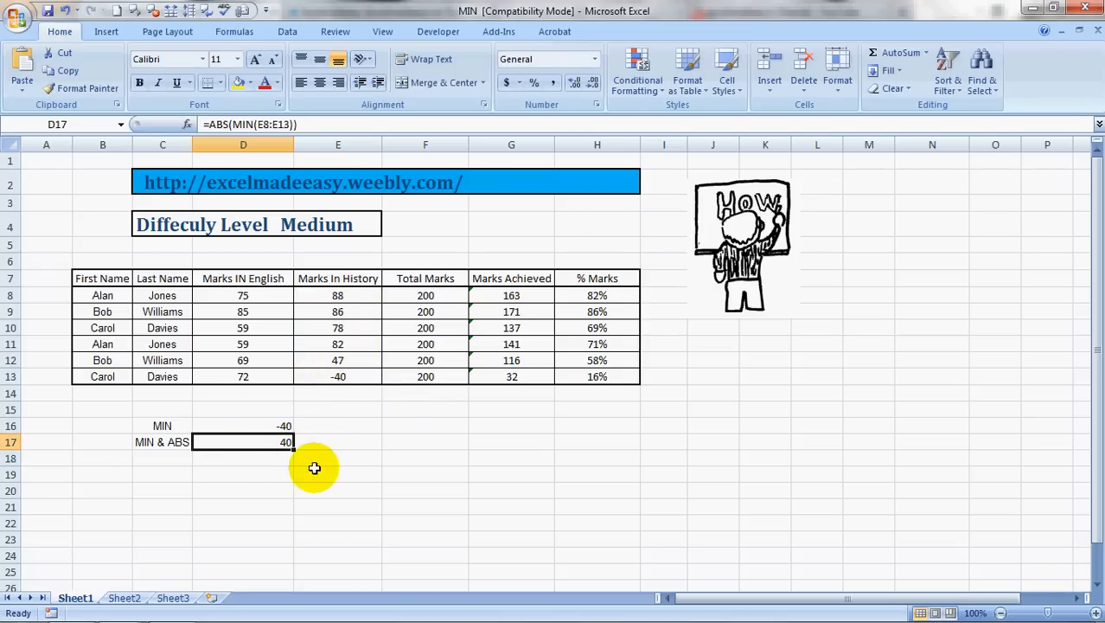
click(243, 426)
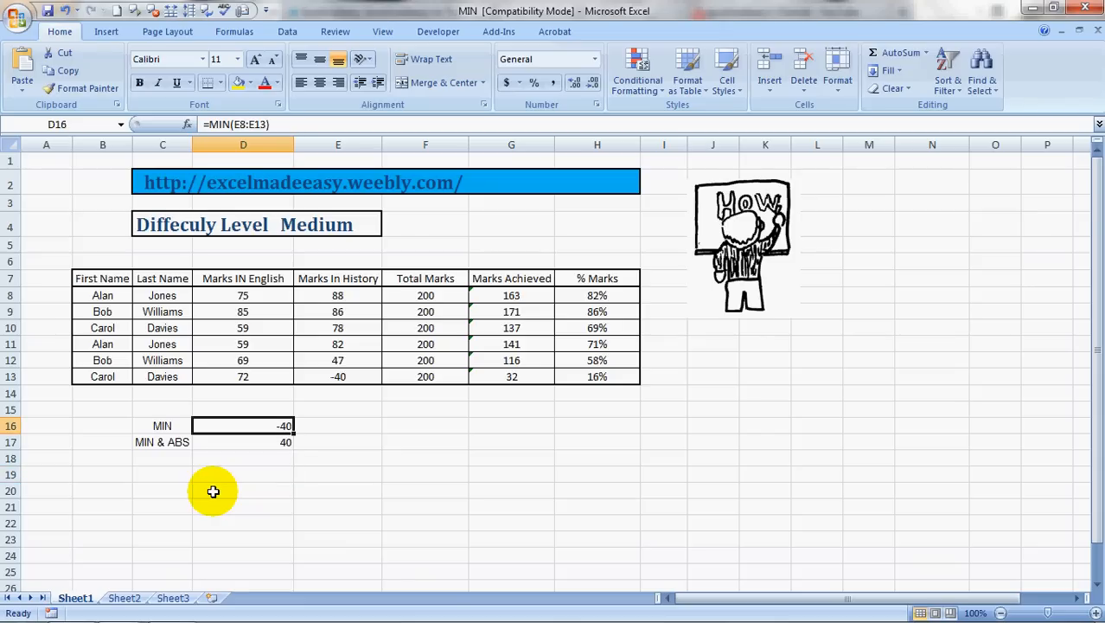
key(Delete)
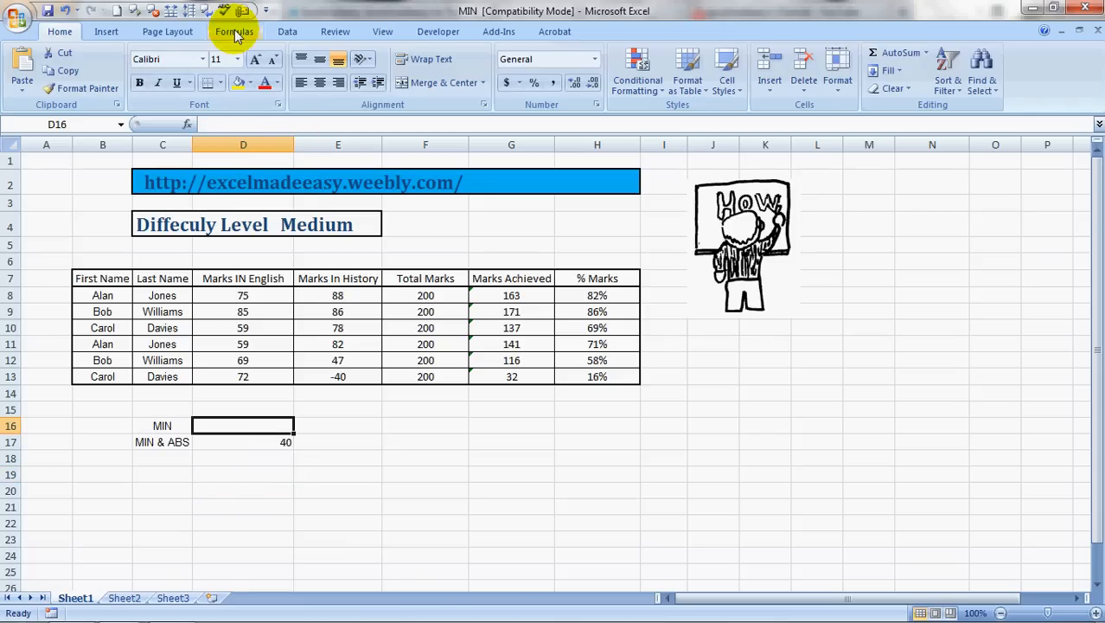
Search for MIN in Insert Function and choose it for D16
click(25, 67)
text(min)
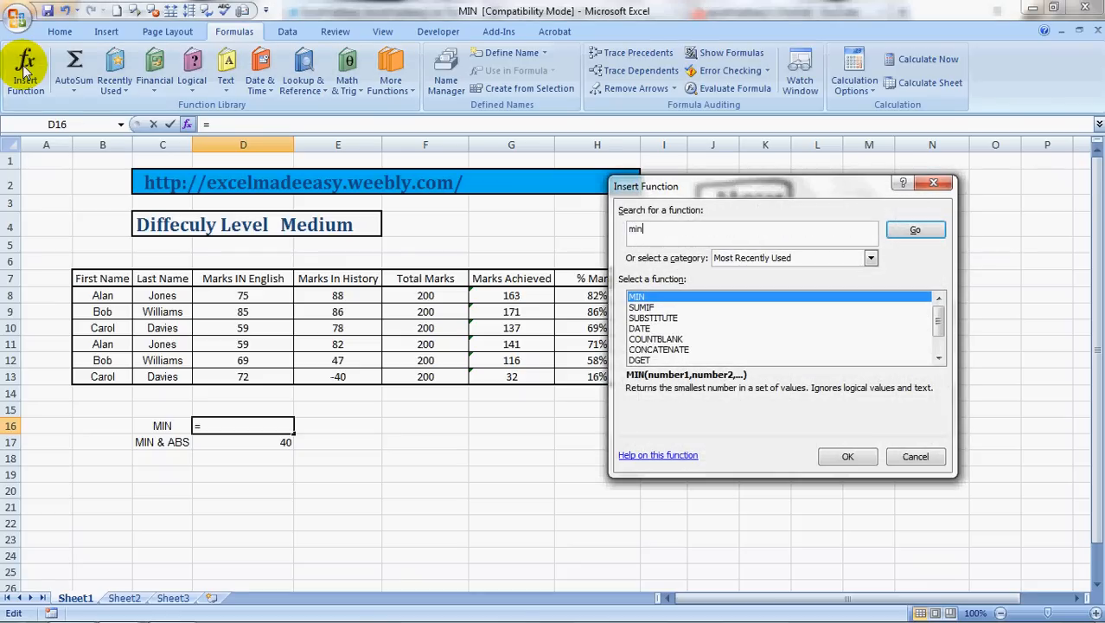
click(915, 229)
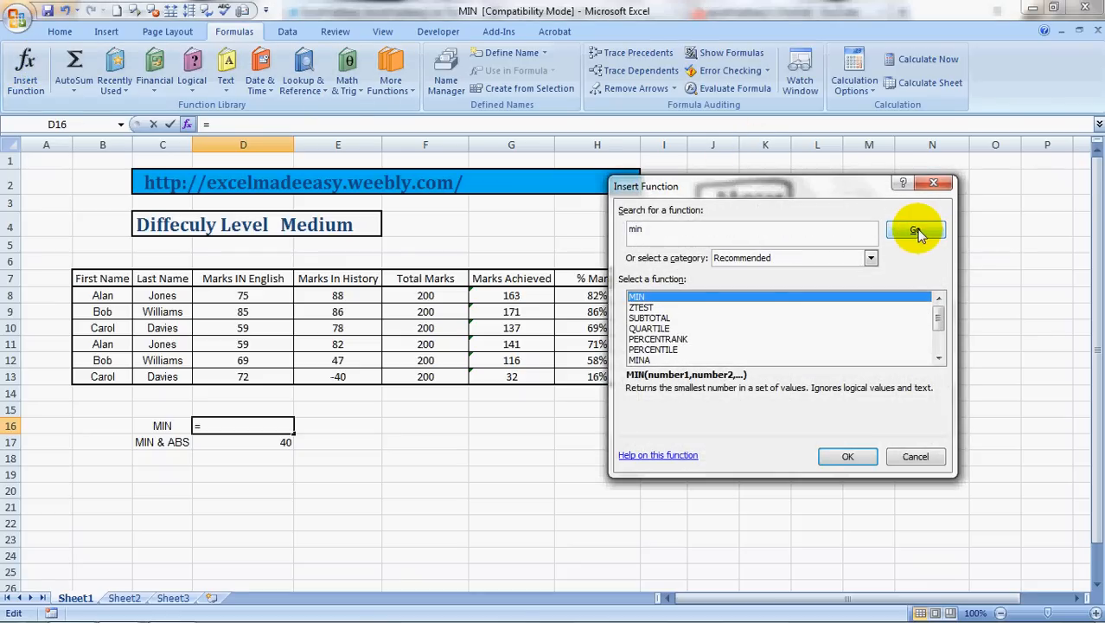
mouse_move(657, 406)
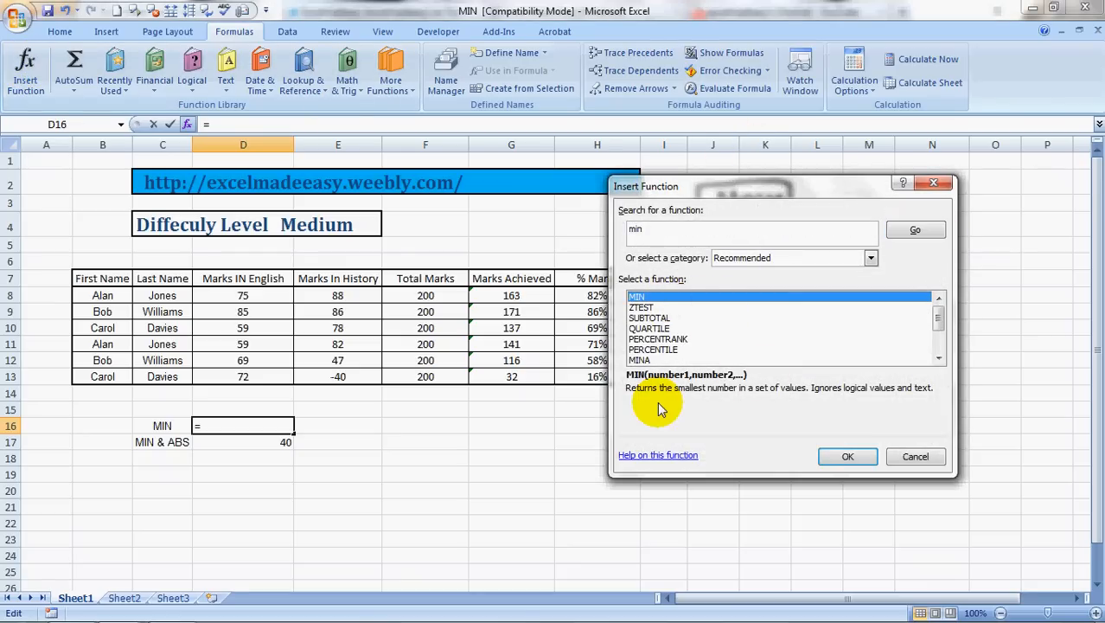
mouse_move(733, 405)
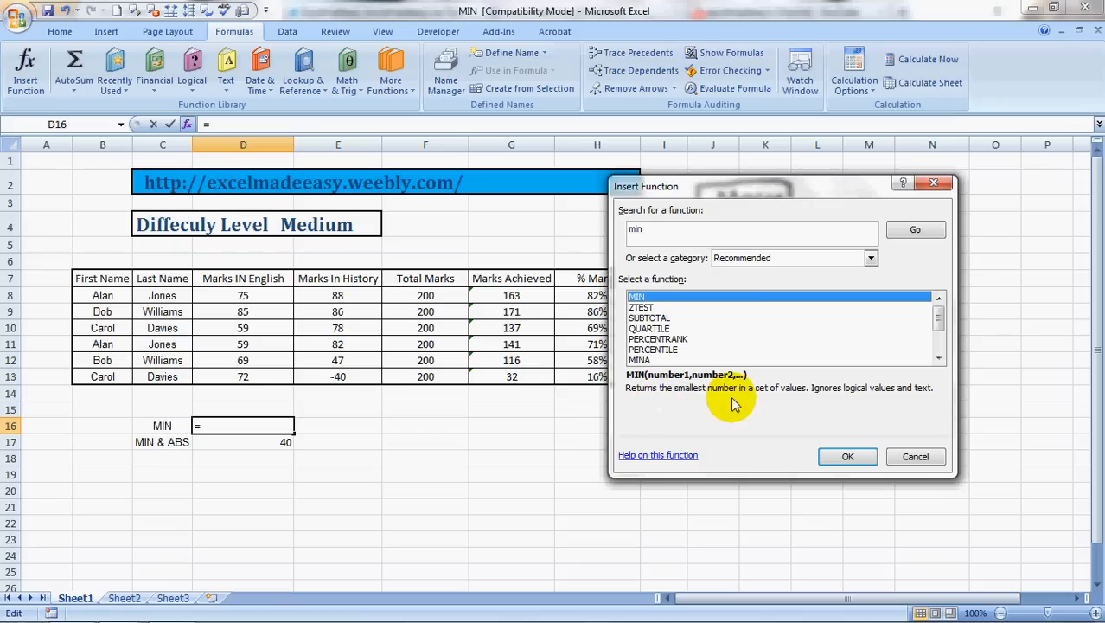
mouse_move(853, 450)
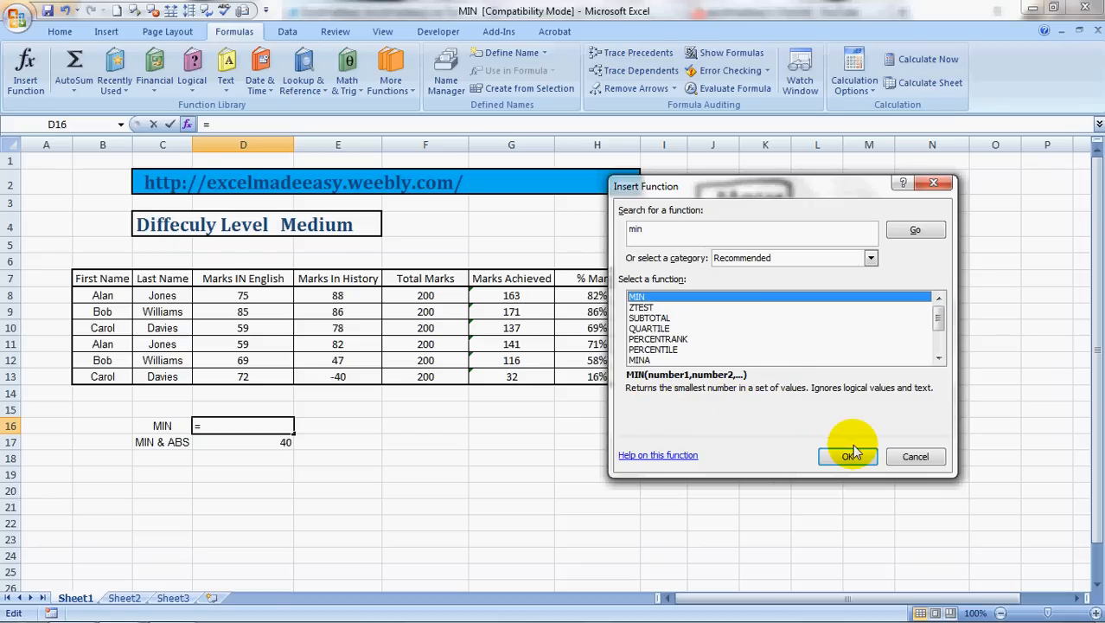
mouse_move(859, 462)
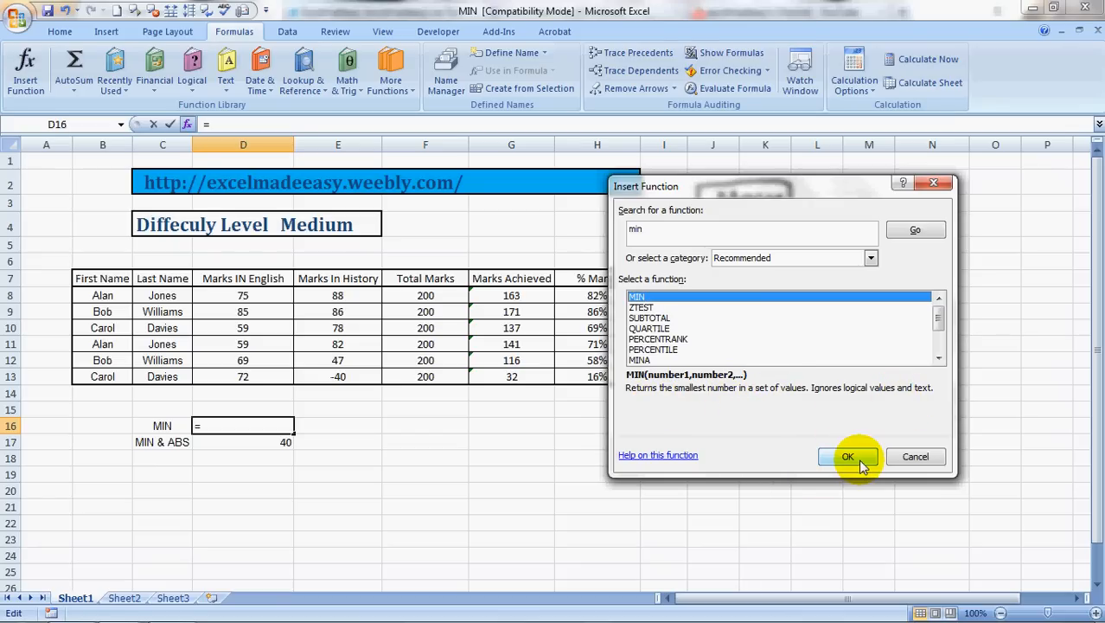
click(847, 456)
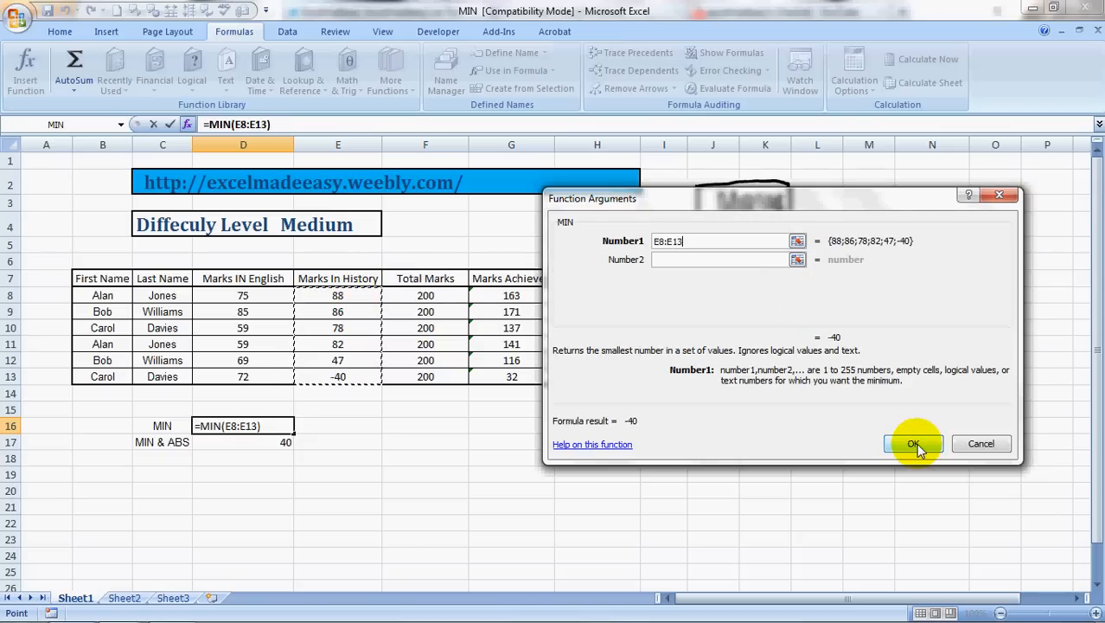
Confirm MIN over E8:E13 in Function Arguments so D16 shows -40
click(914, 442)
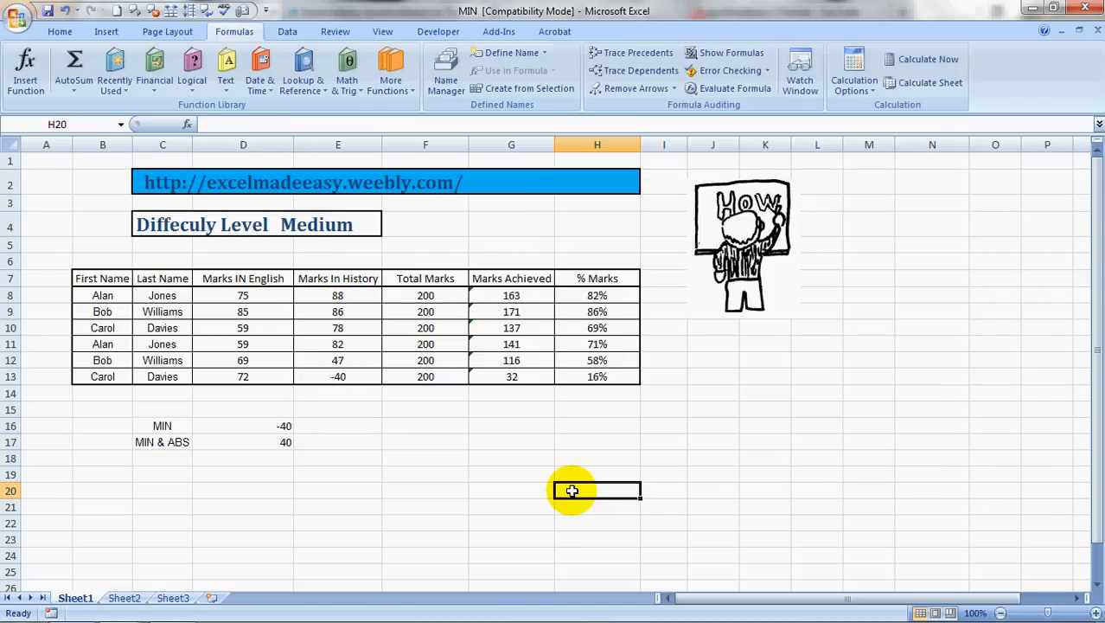
click(242, 425)
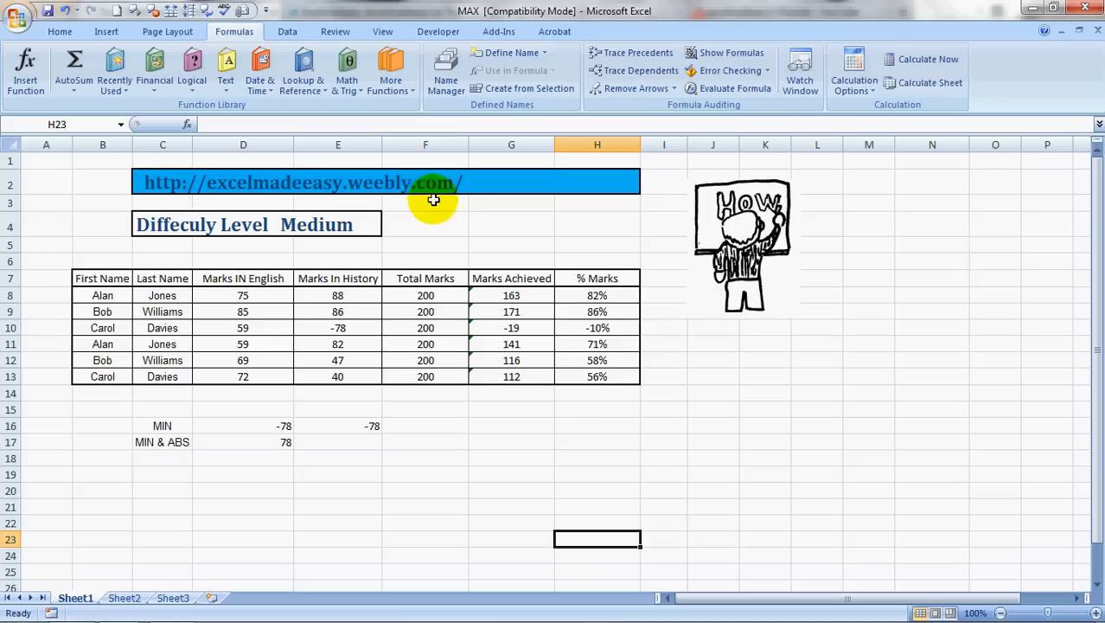
mouse_move(370, 188)
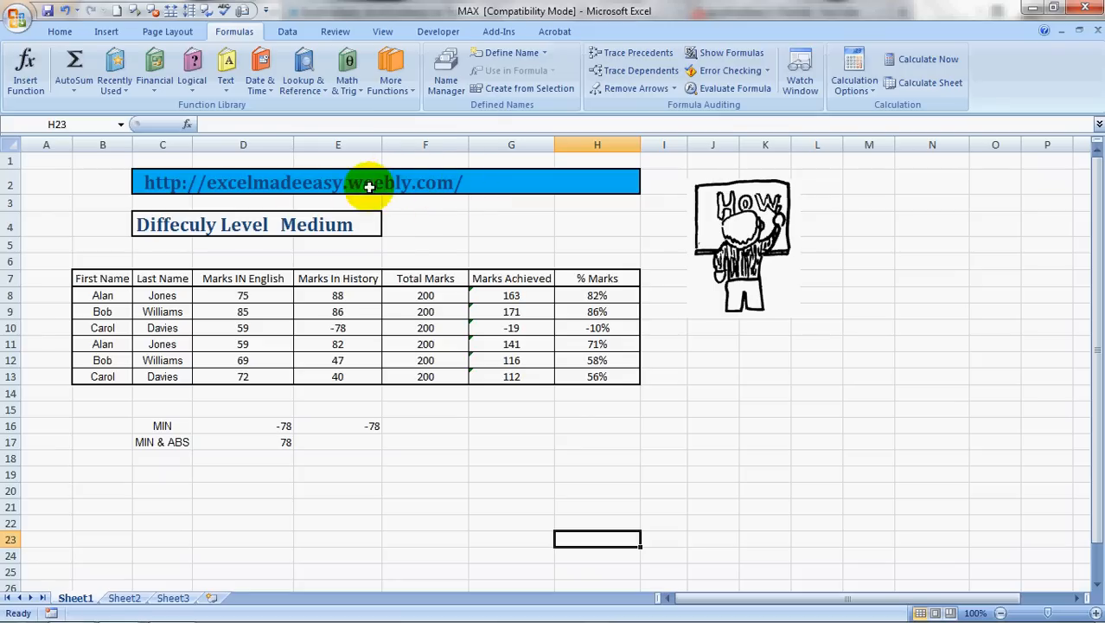
mouse_move(256, 189)
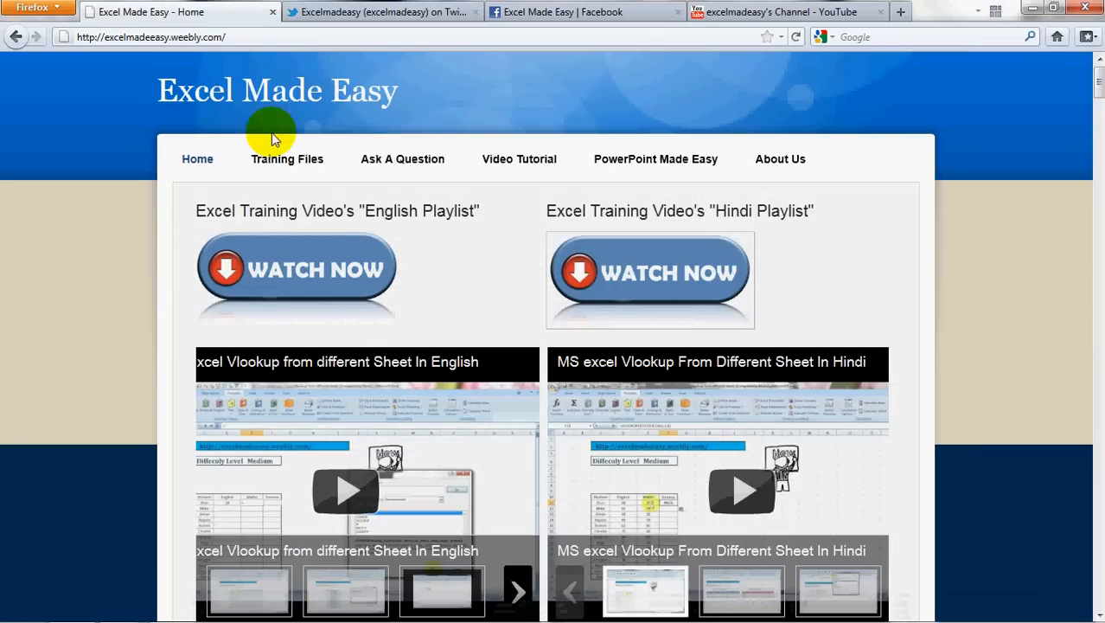
mouse_move(303, 164)
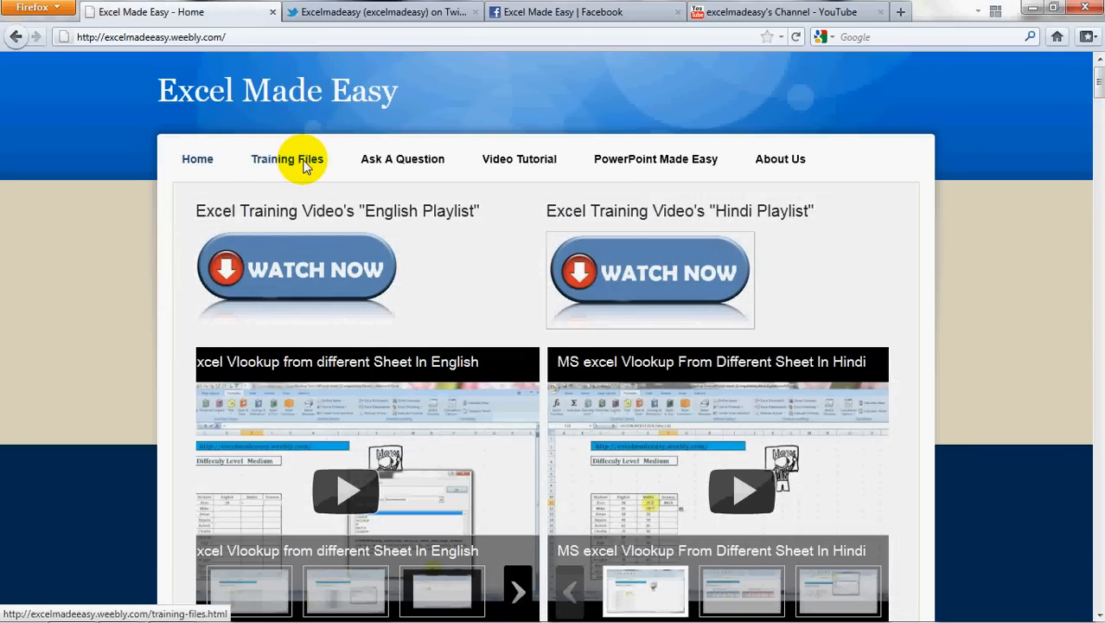
mouse_move(246, 382)
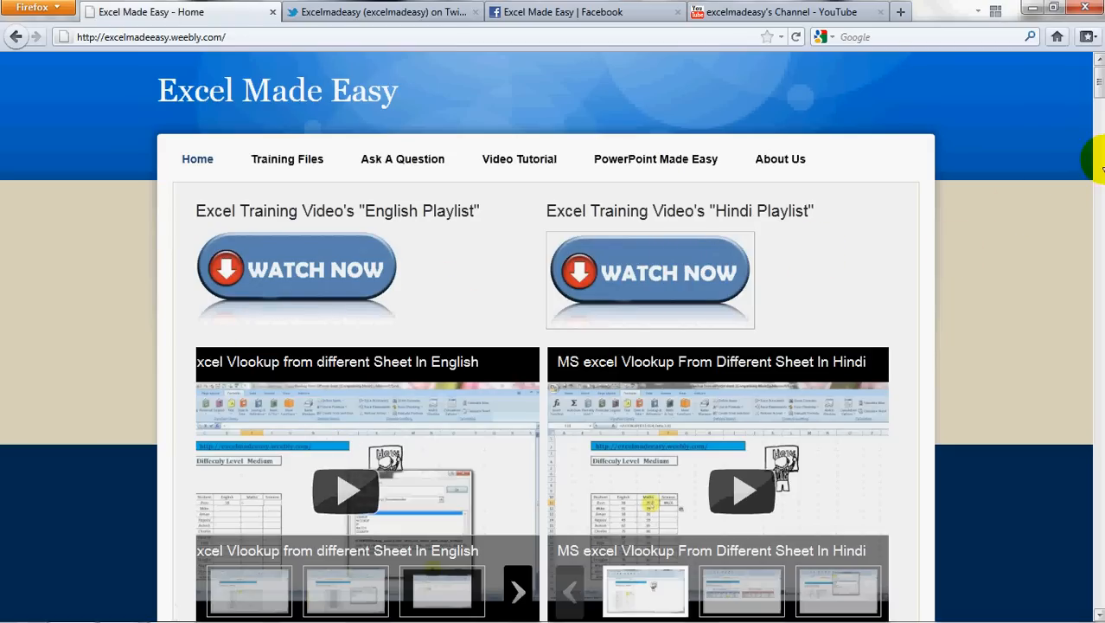
mouse_move(696, 272)
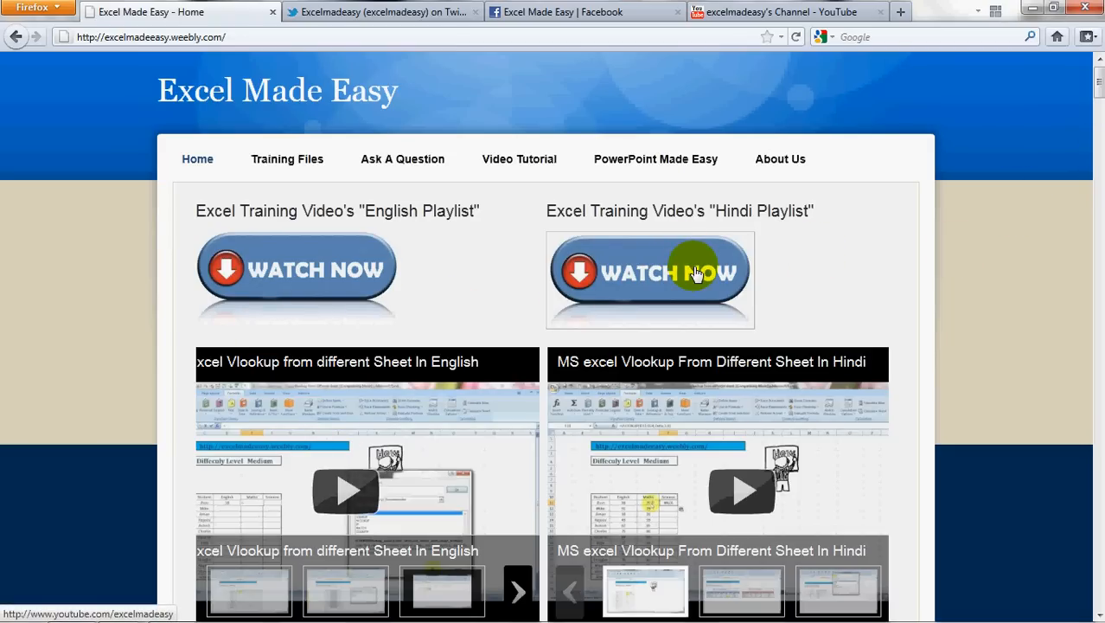
mouse_move(742, 216)
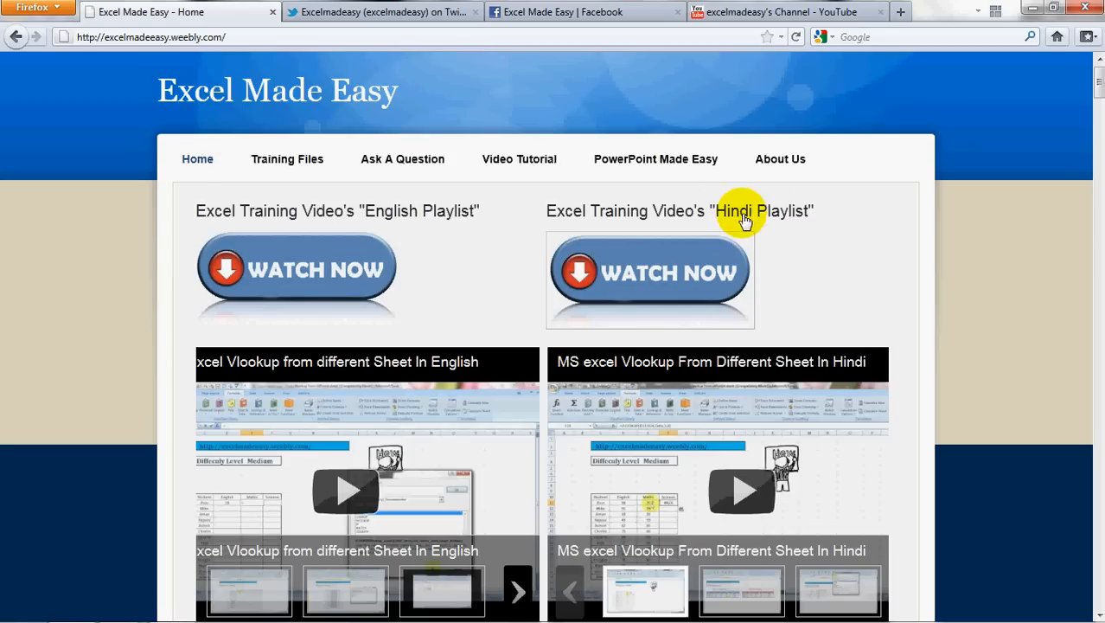
mouse_move(398, 263)
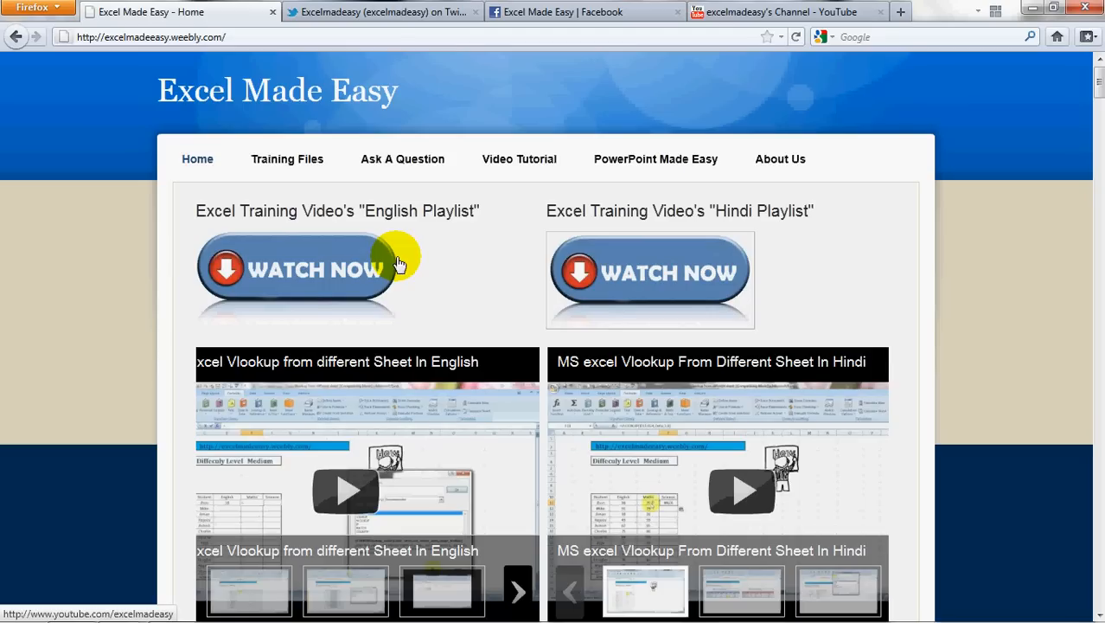
mouse_move(423, 205)
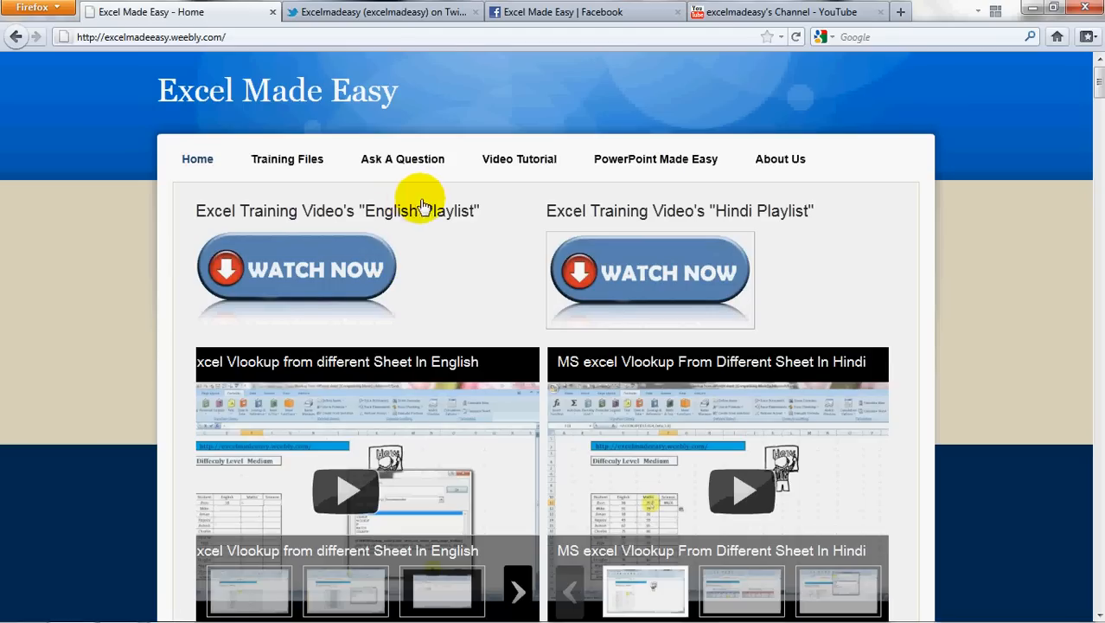
mouse_move(1098, 82)
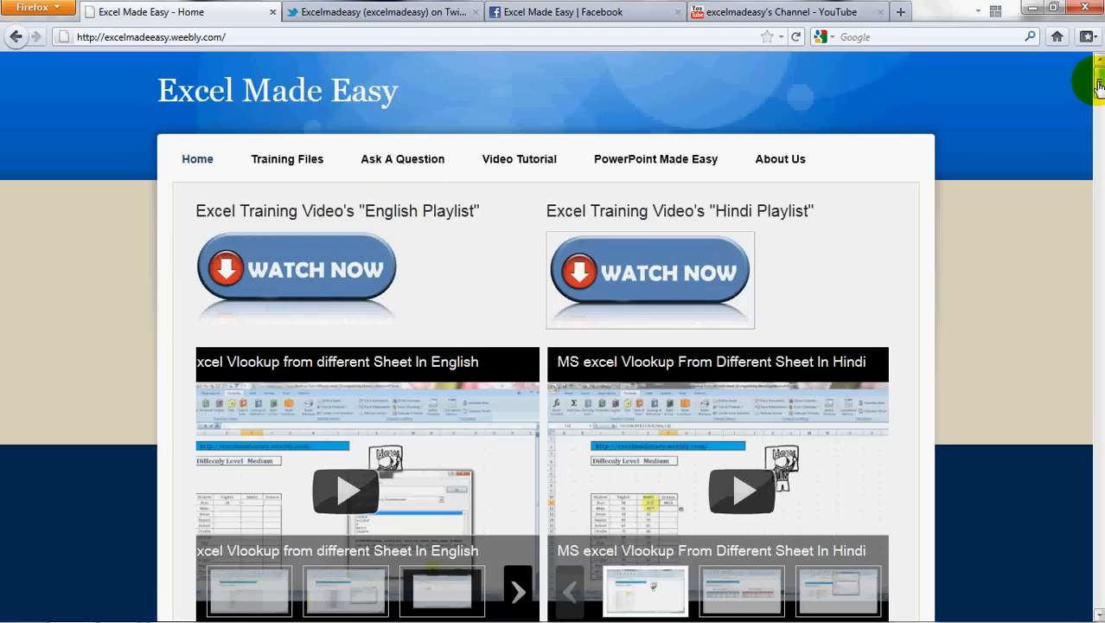
Scroll the Excel Made Easy home page down to its welcome section and social links
scroll(down, 3)
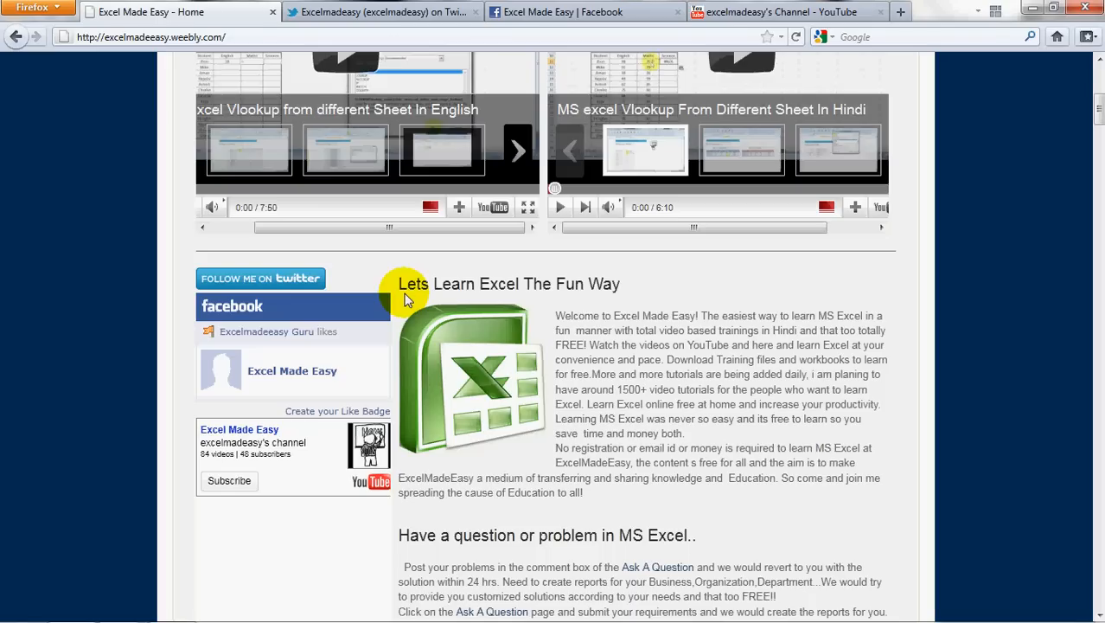
mouse_move(272, 279)
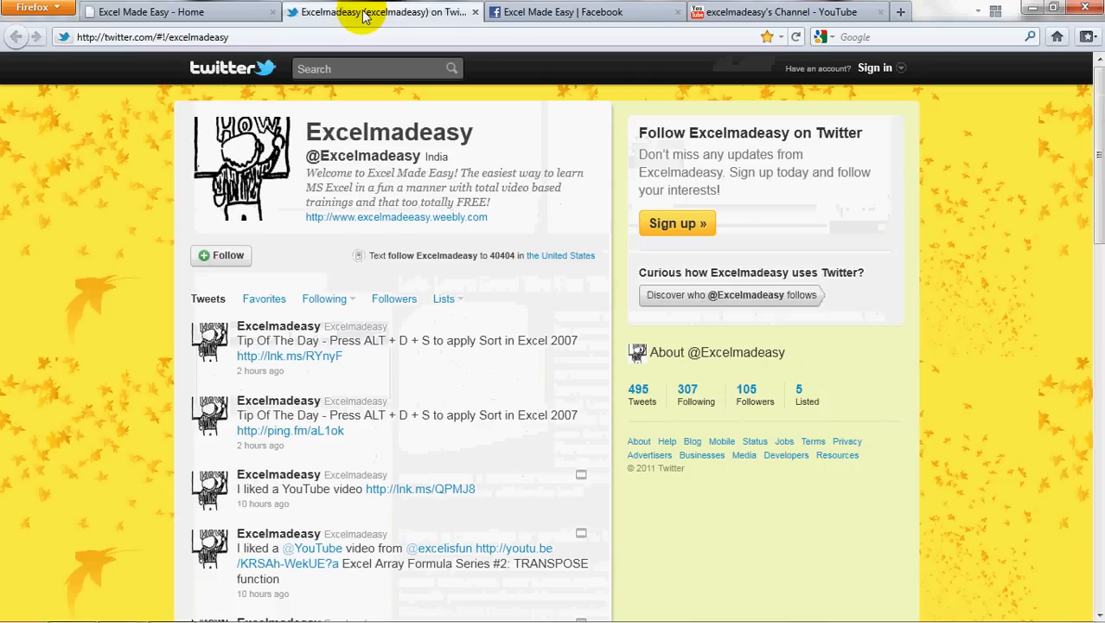
mouse_move(87, 363)
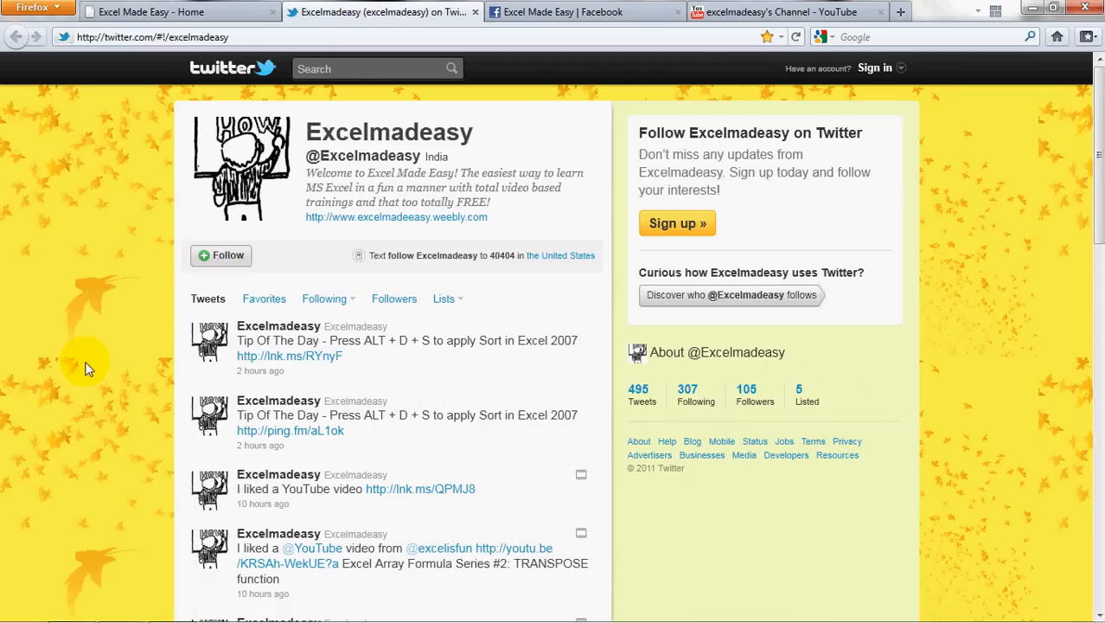
mouse_move(290, 400)
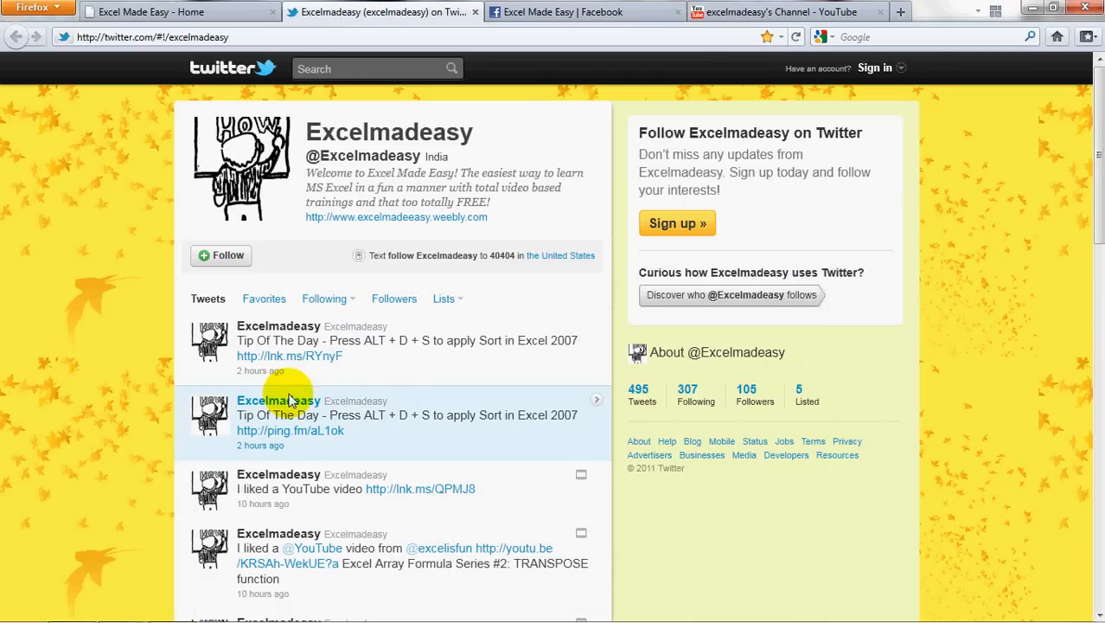
mouse_move(389, 372)
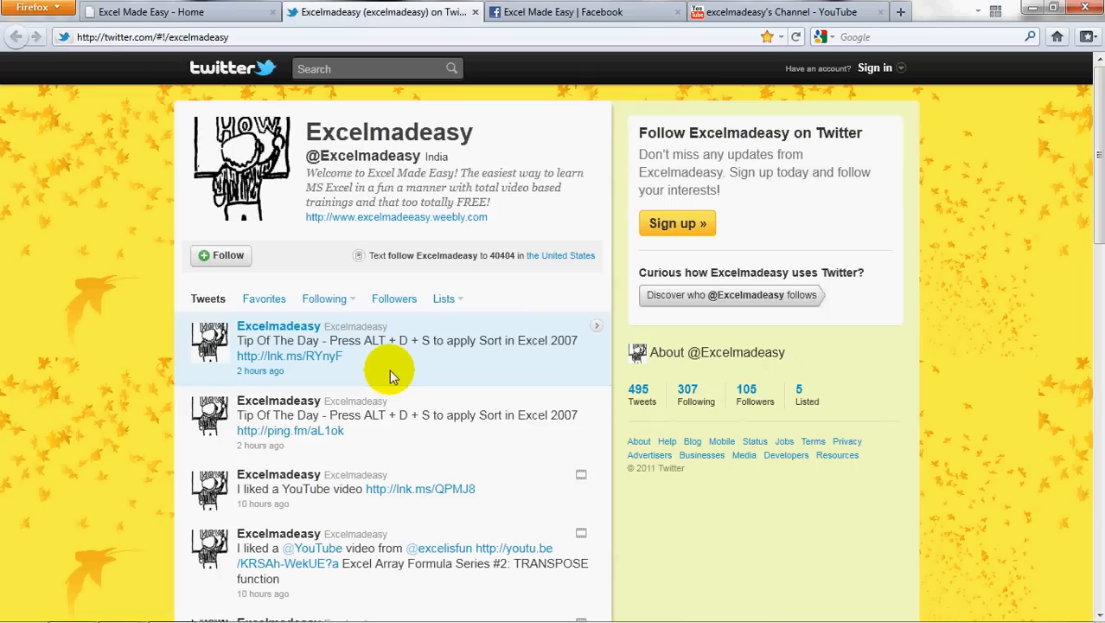
mouse_move(289, 86)
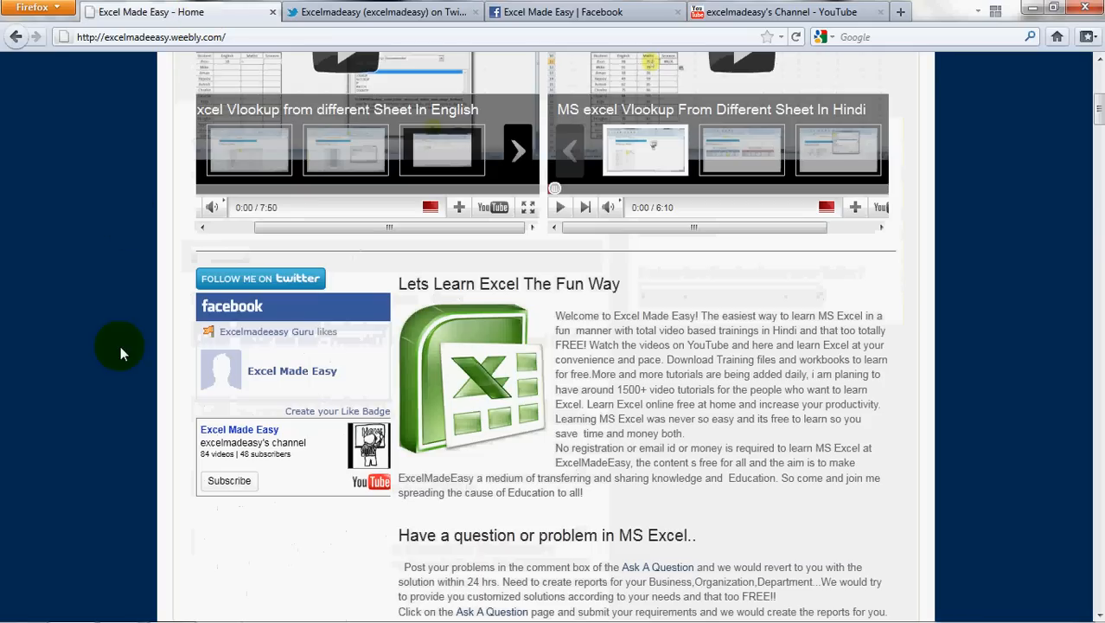
mouse_move(273, 383)
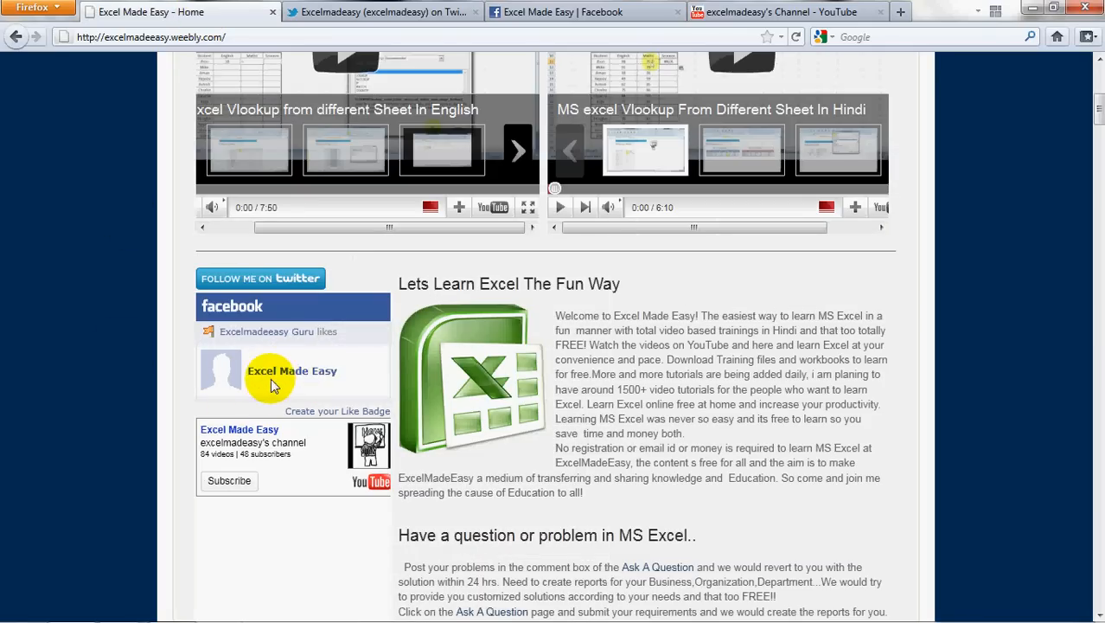
mouse_move(300, 379)
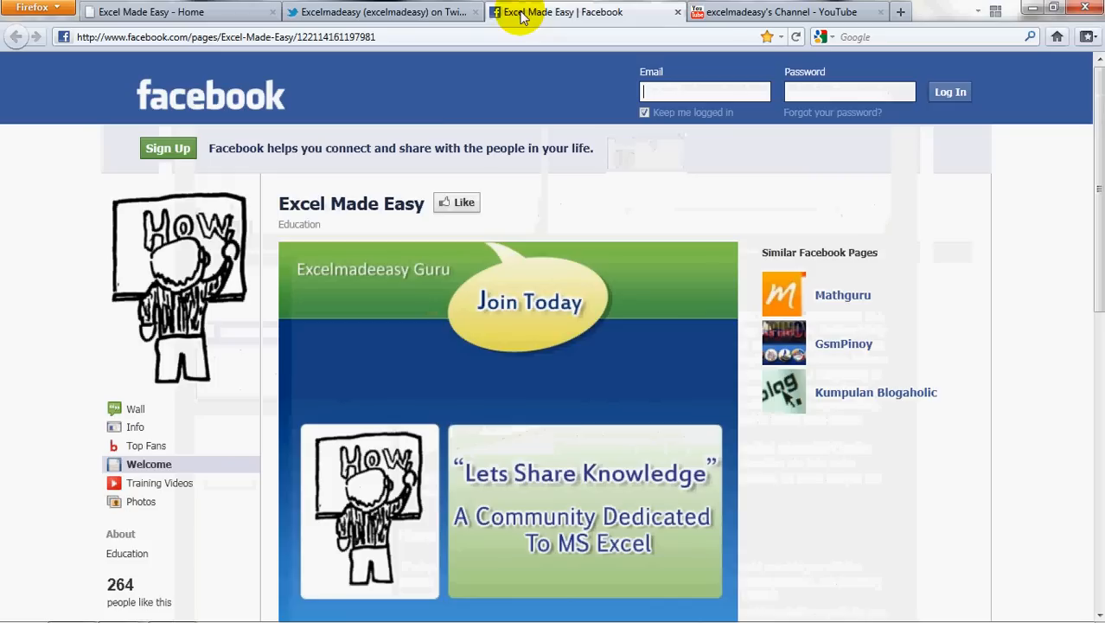
Like the Excel Made Easy Facebook page and cancel the sign-up popup
click(458, 202)
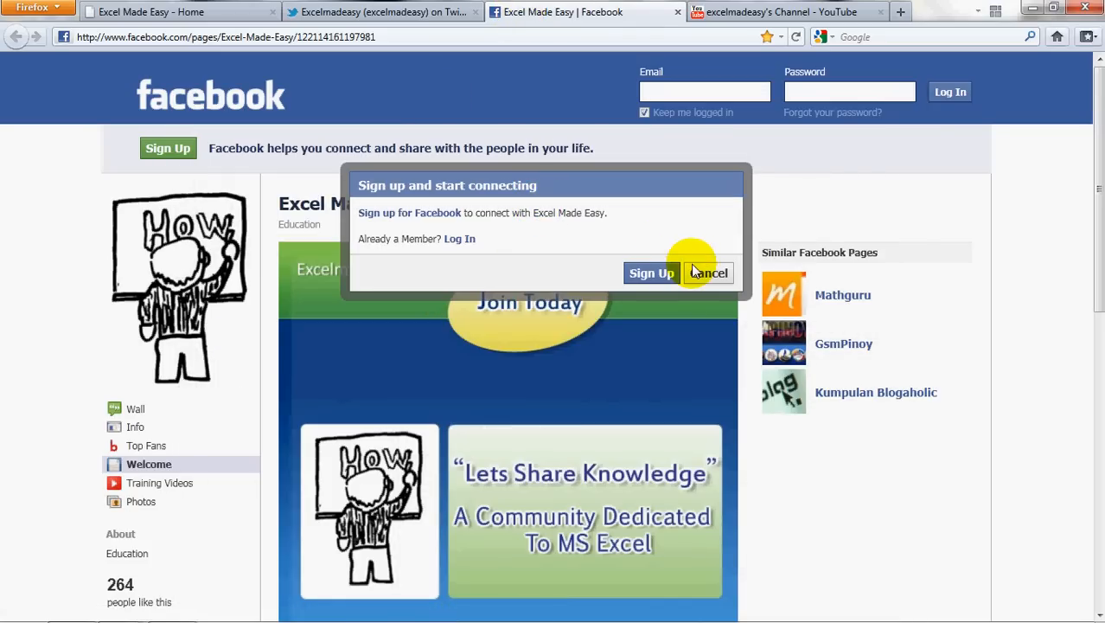
click(707, 272)
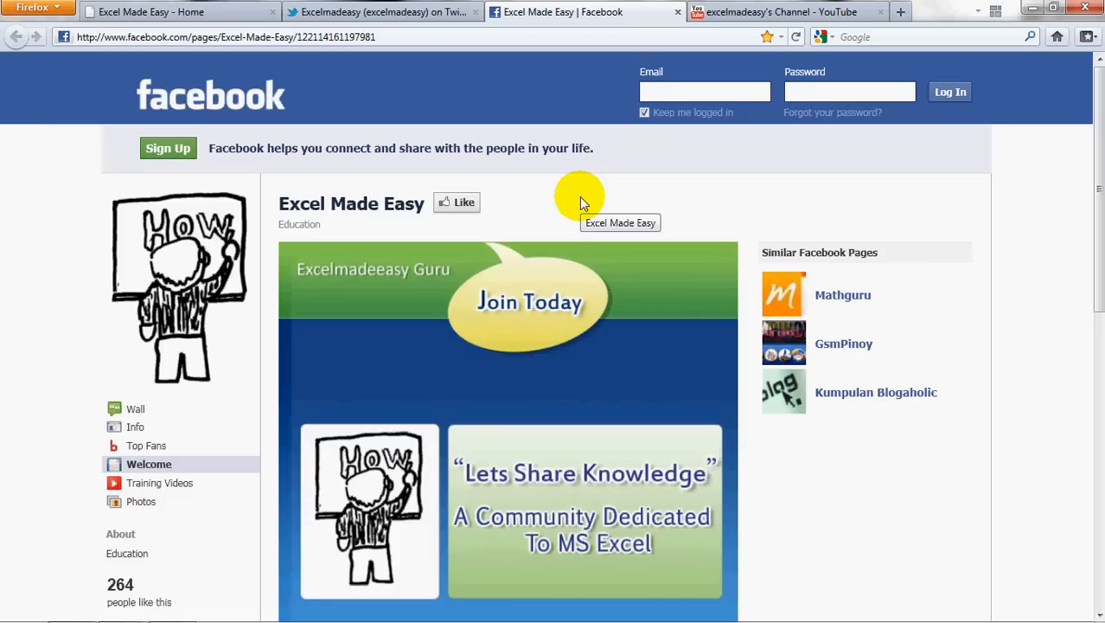
click(783, 11)
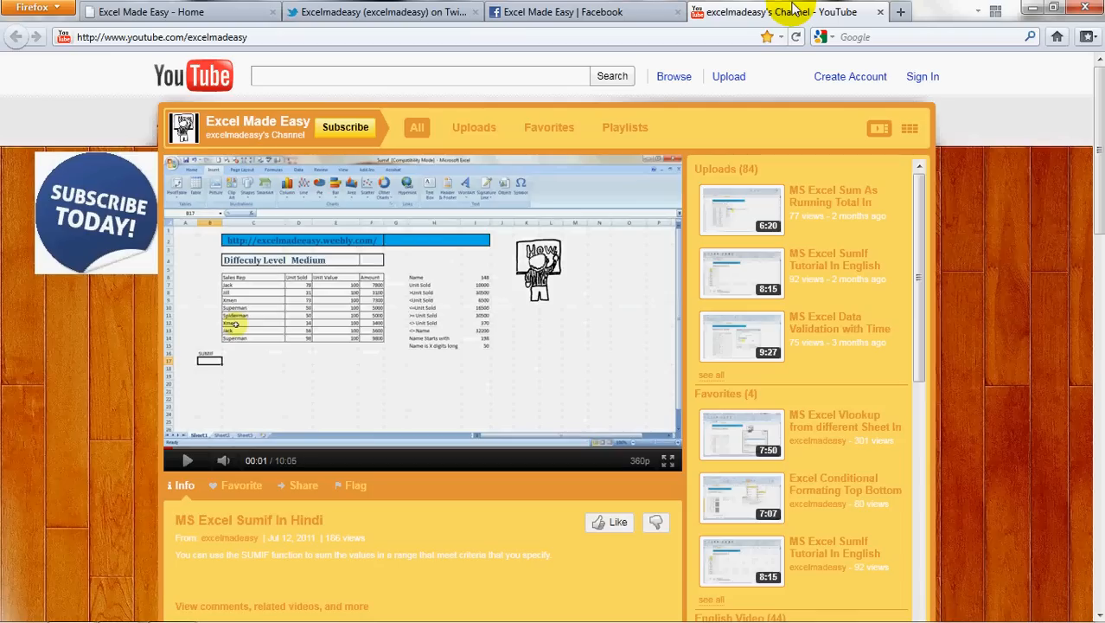
mouse_move(249, 143)
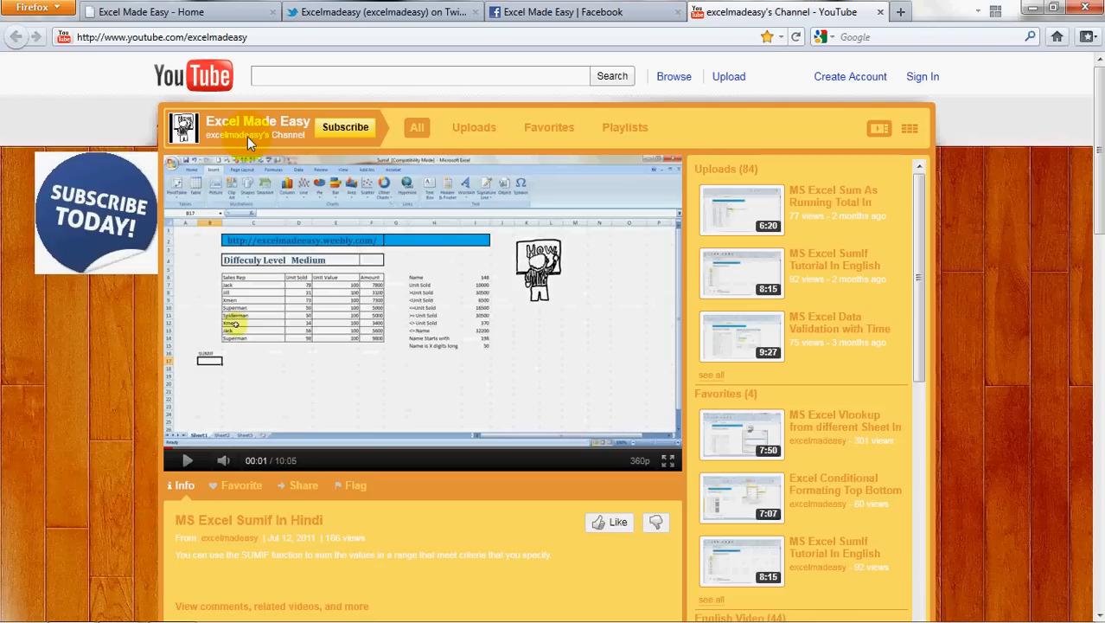
mouse_move(345, 127)
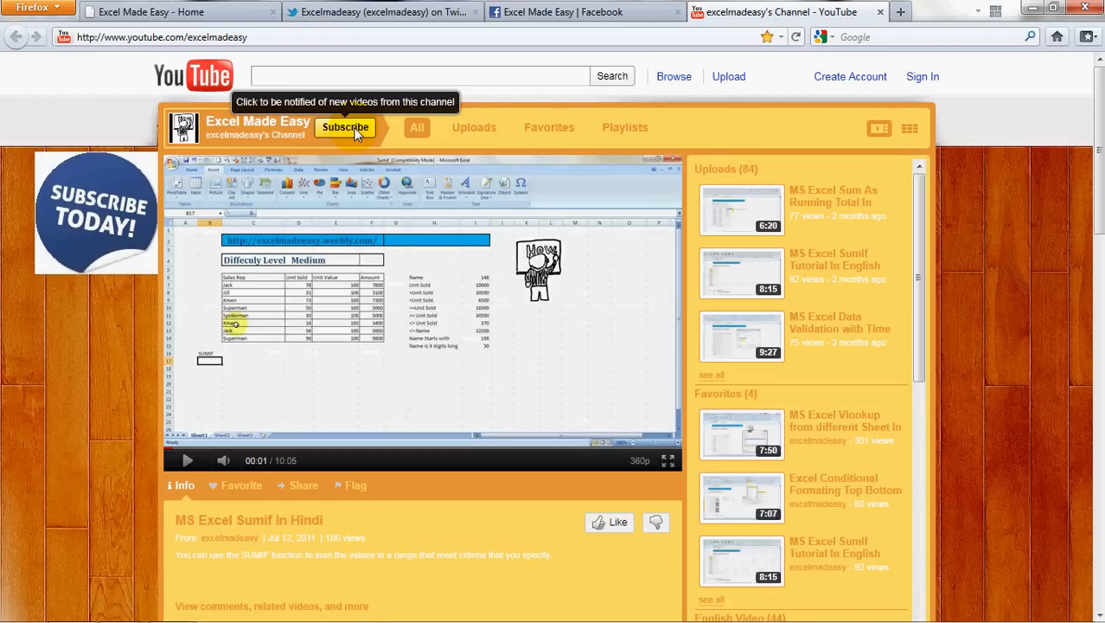
mouse_move(765, 143)
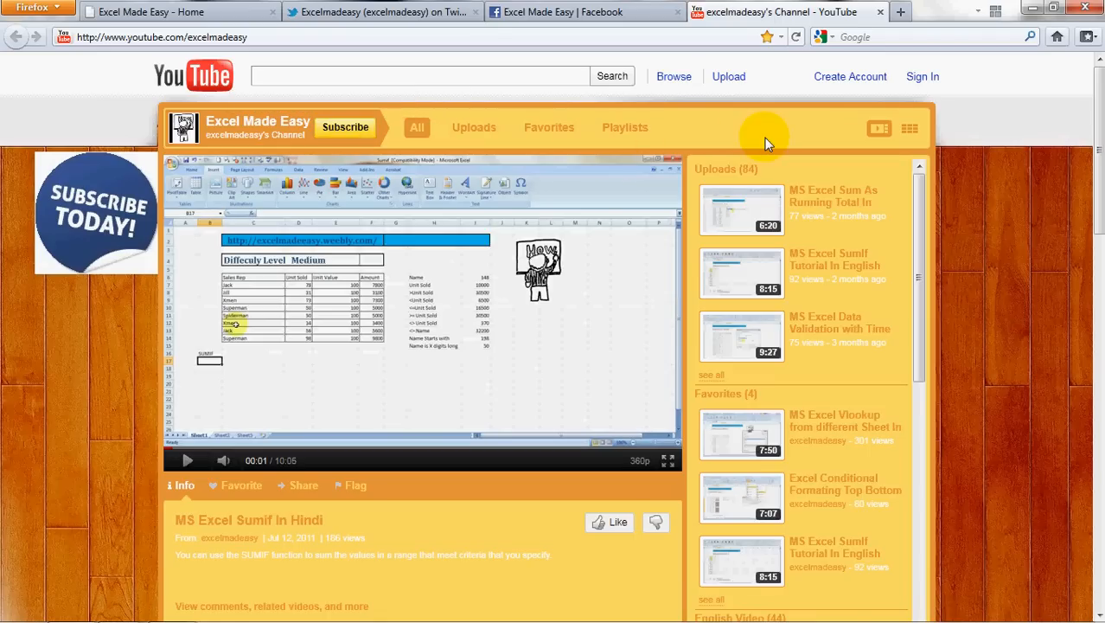